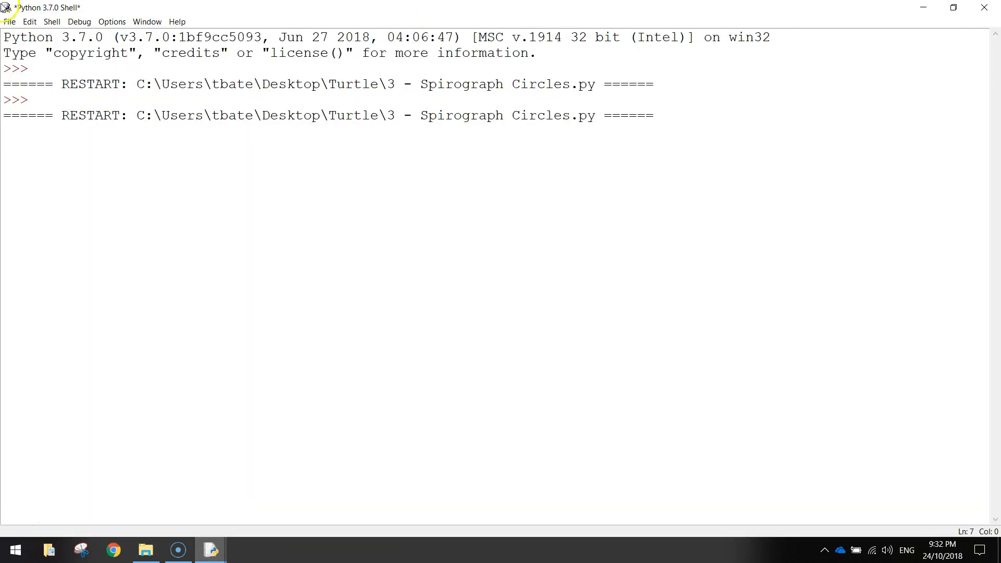
- Start a new blank script window from the IDLE shell
left_click(10, 21)
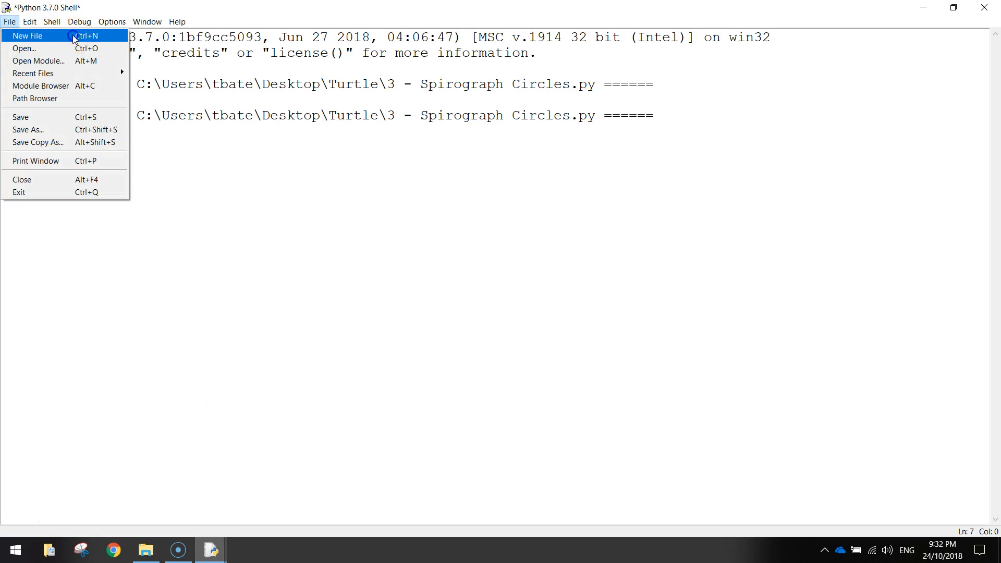
left_click(27, 36)
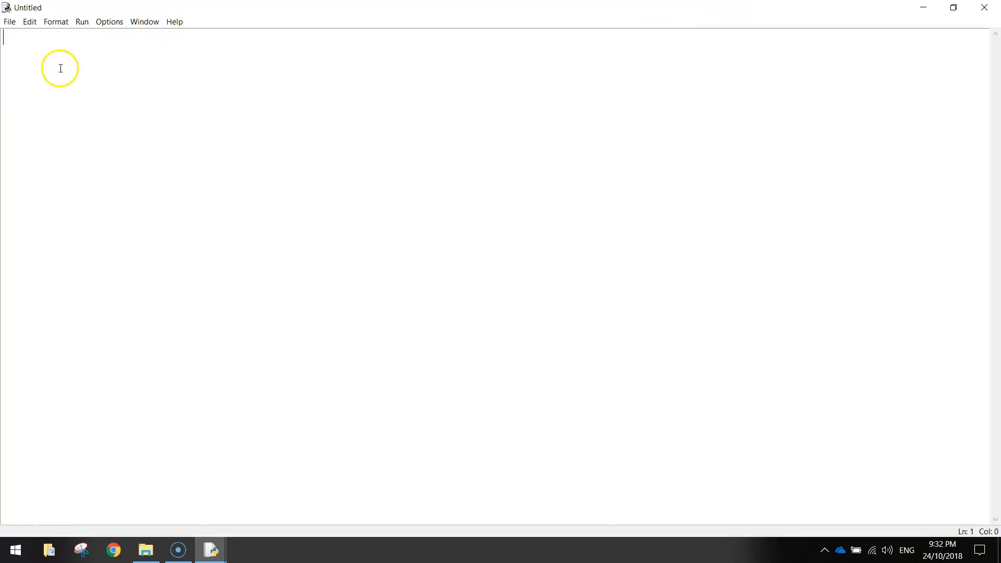
- Write 'import turtle' followed by turtle.bgcolor("black")
type("i")
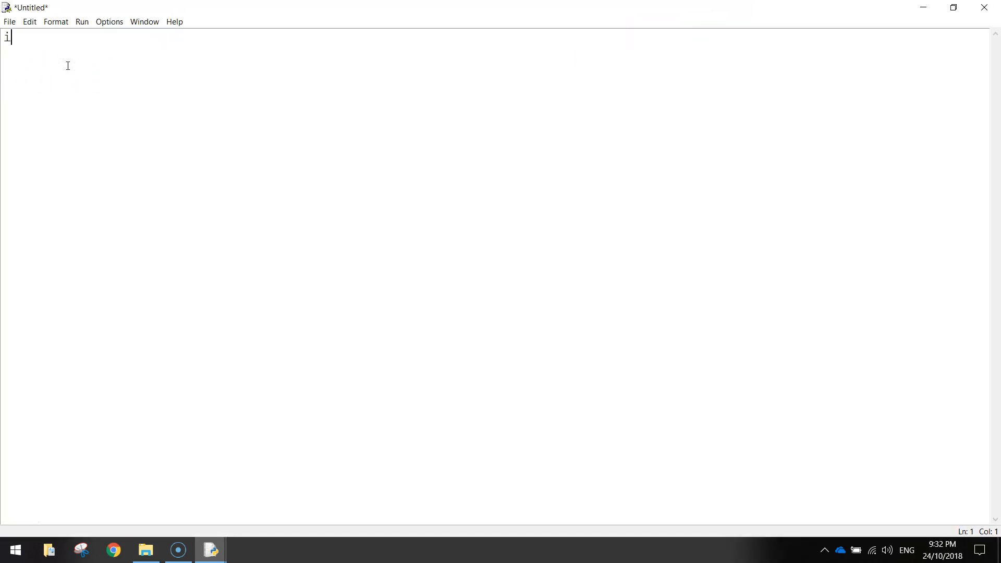
type("mport tu")
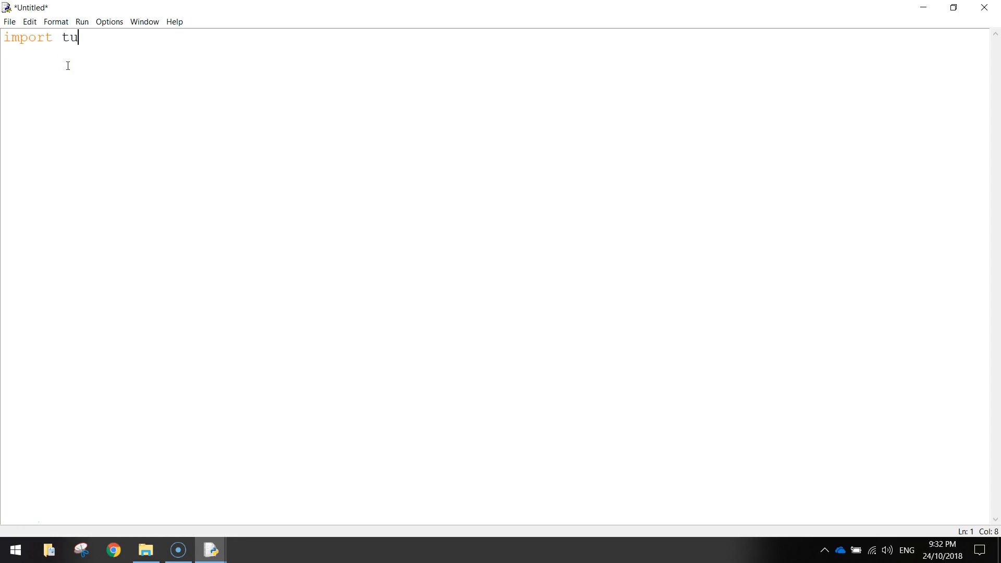
type("rtle")
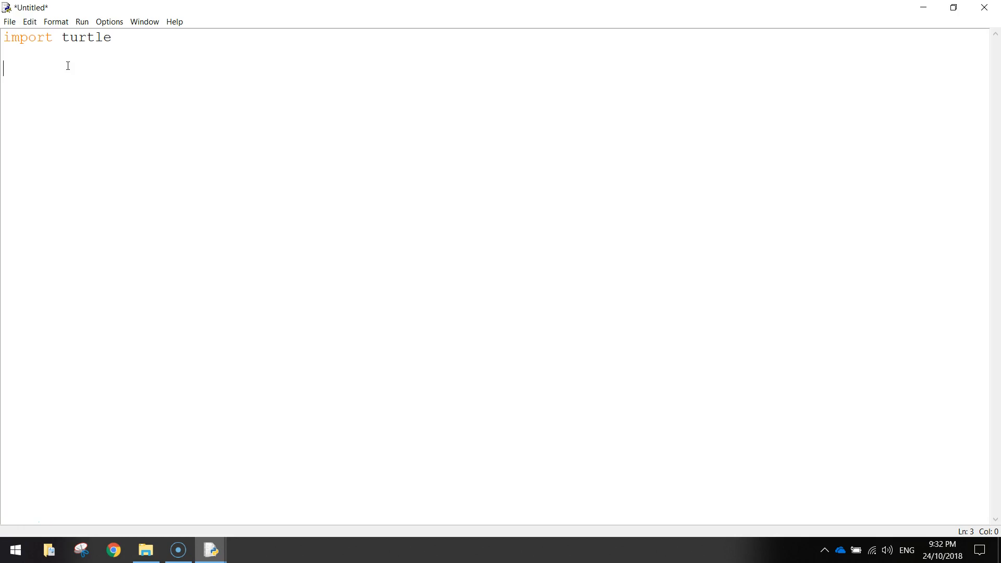
type("turtle")
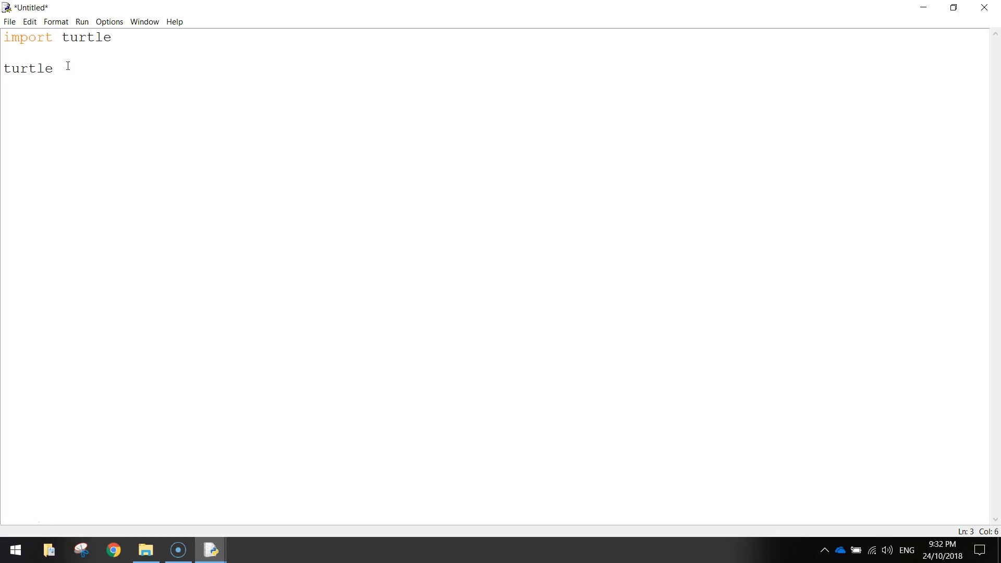
type(".bgc")
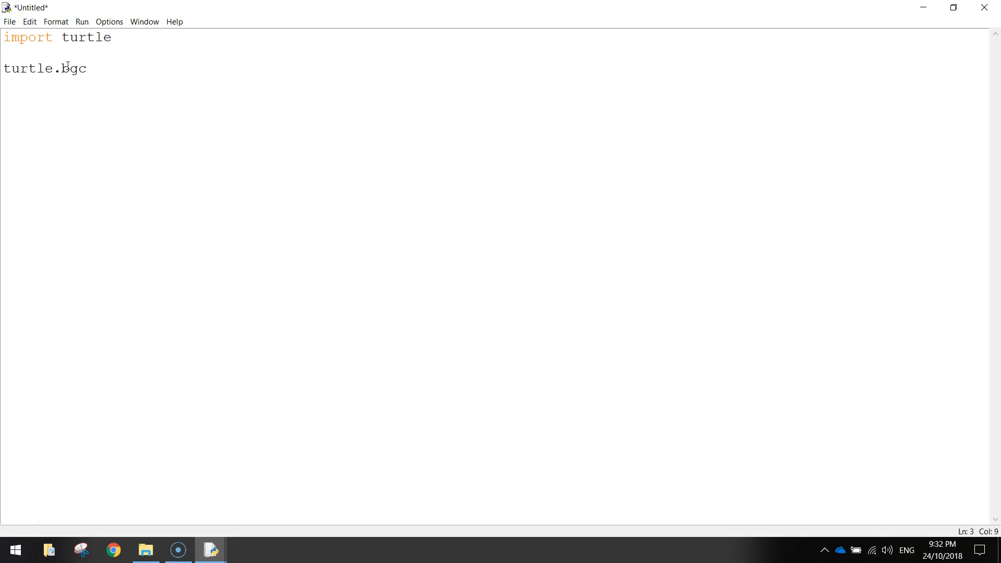
type("olor(")
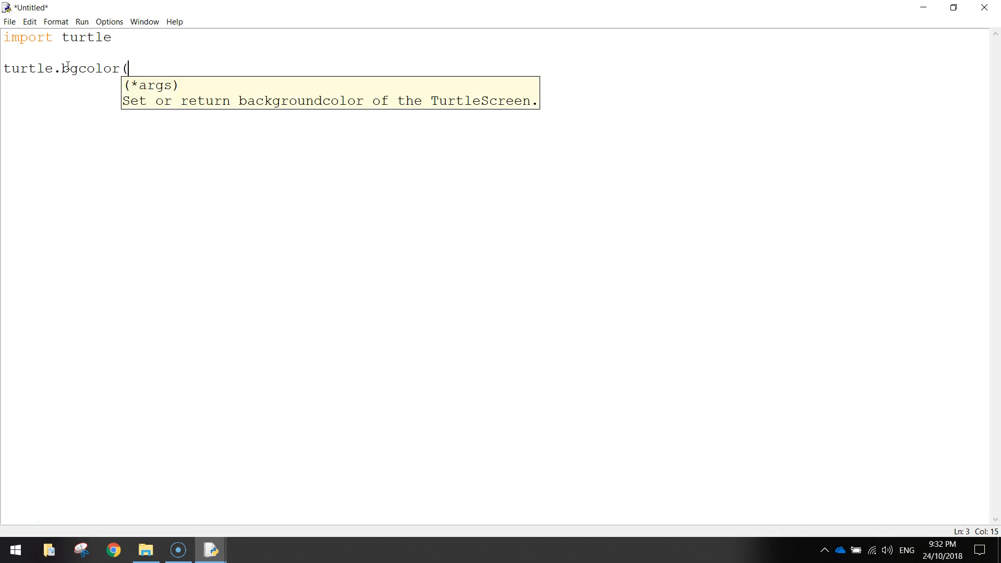
type("\"black\"")
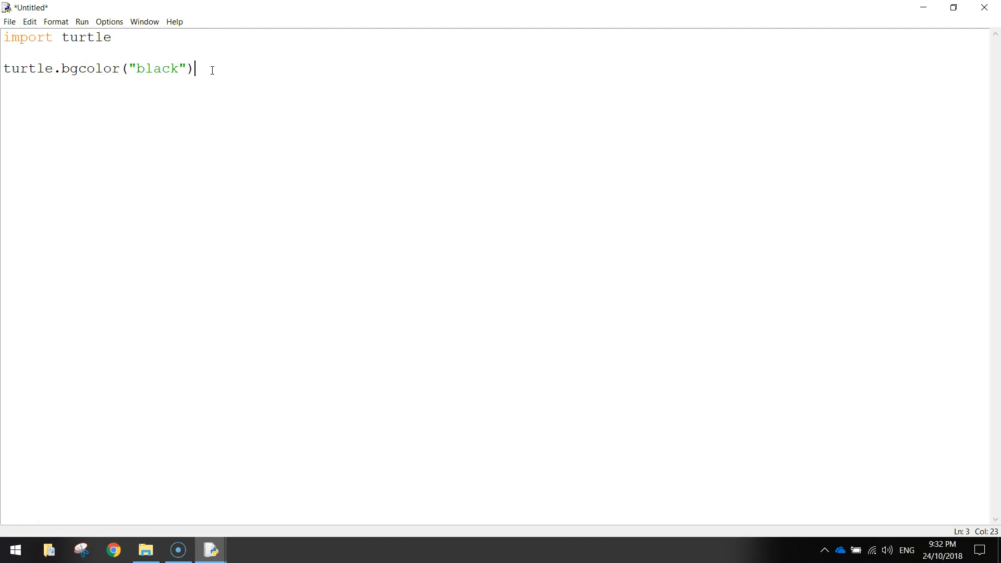
- Add turtle.pensize(2) and turtle.speed(0) setup lines
key("enter")
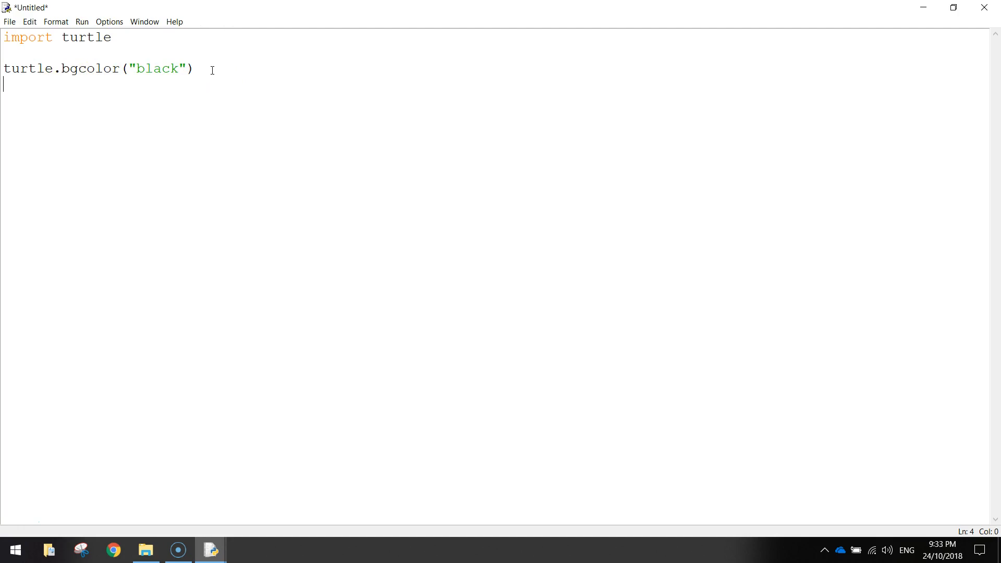
type("turtle.pe")
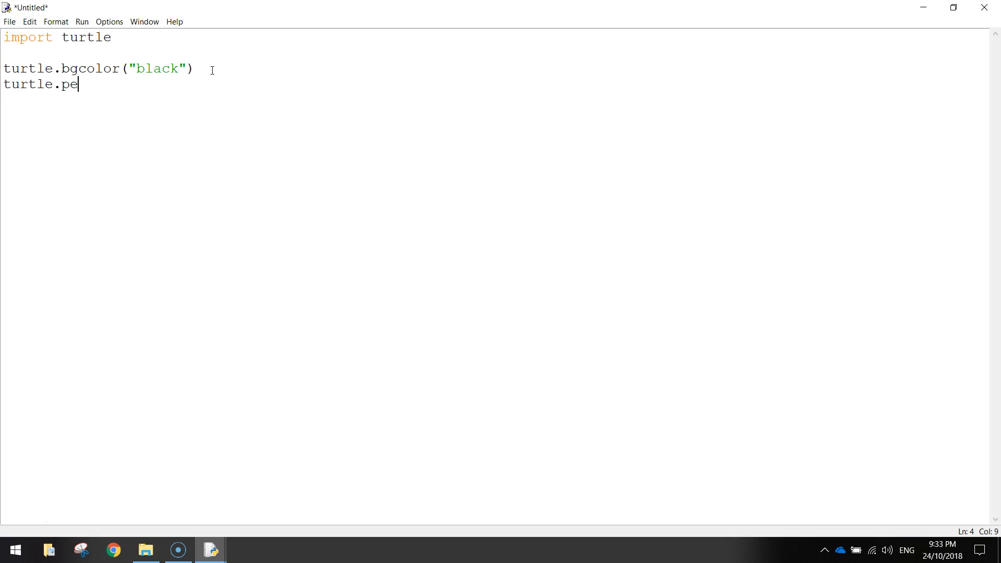
type("nsize(2")
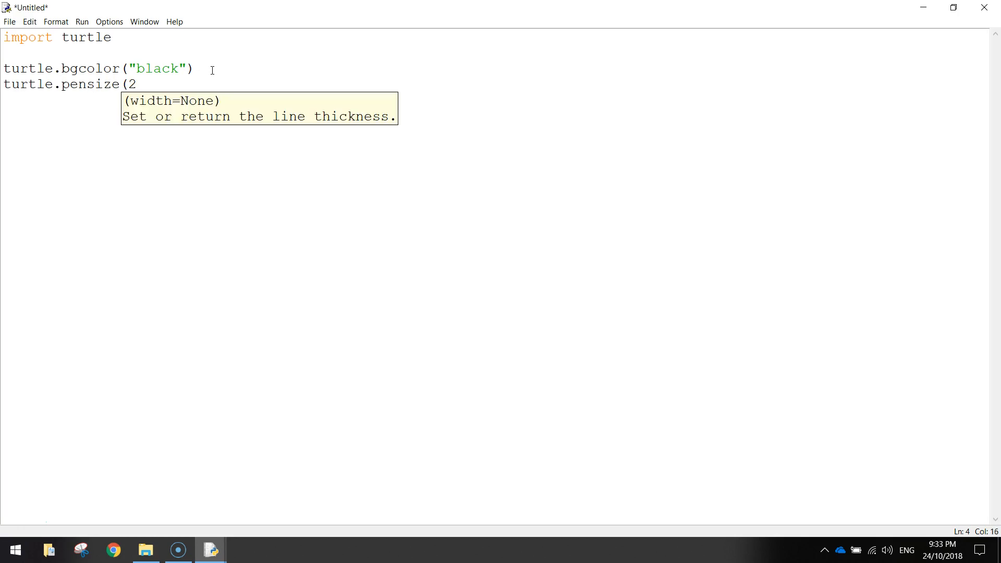
type(")")
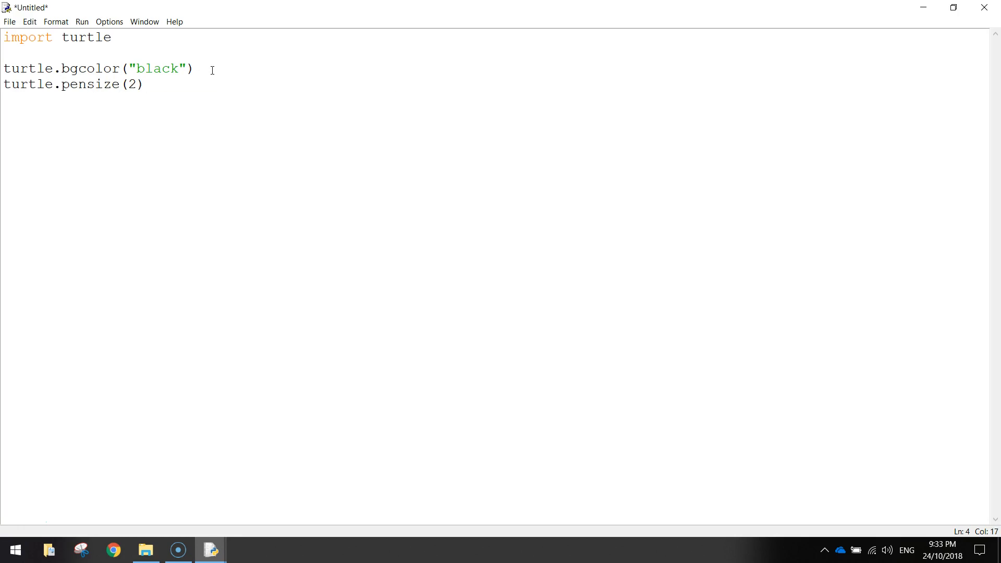
key("enter")
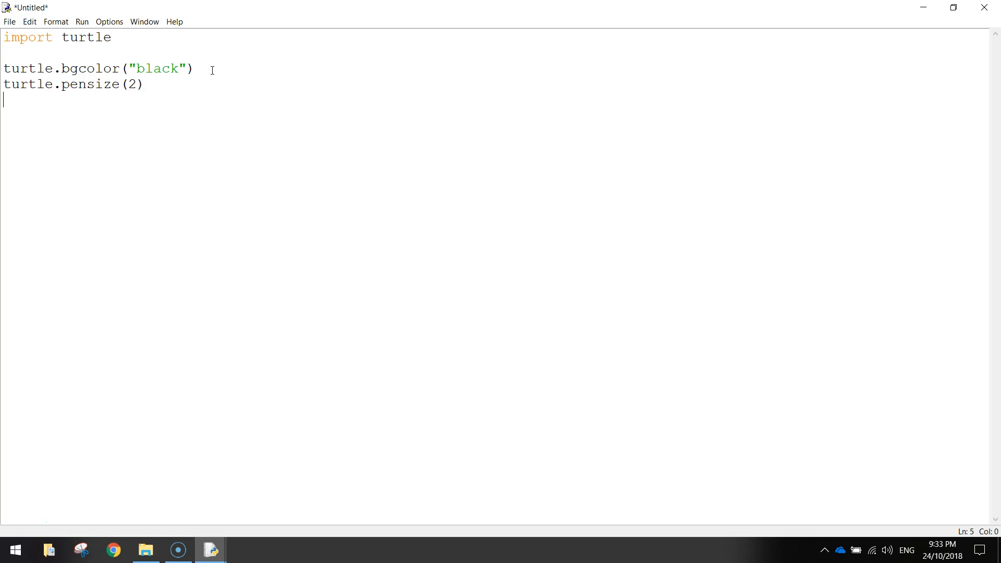
type("turtle.speed")
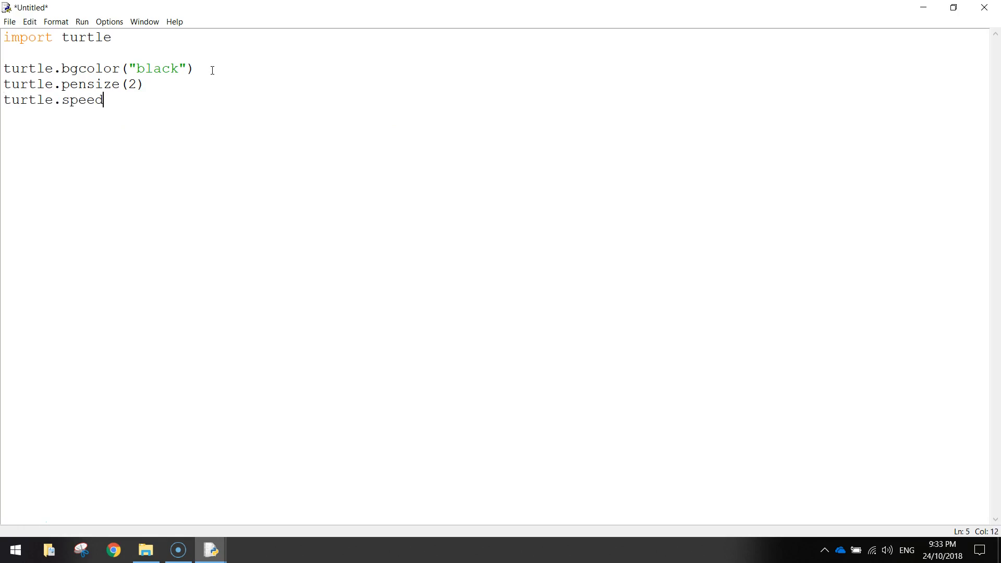
type("(0)")
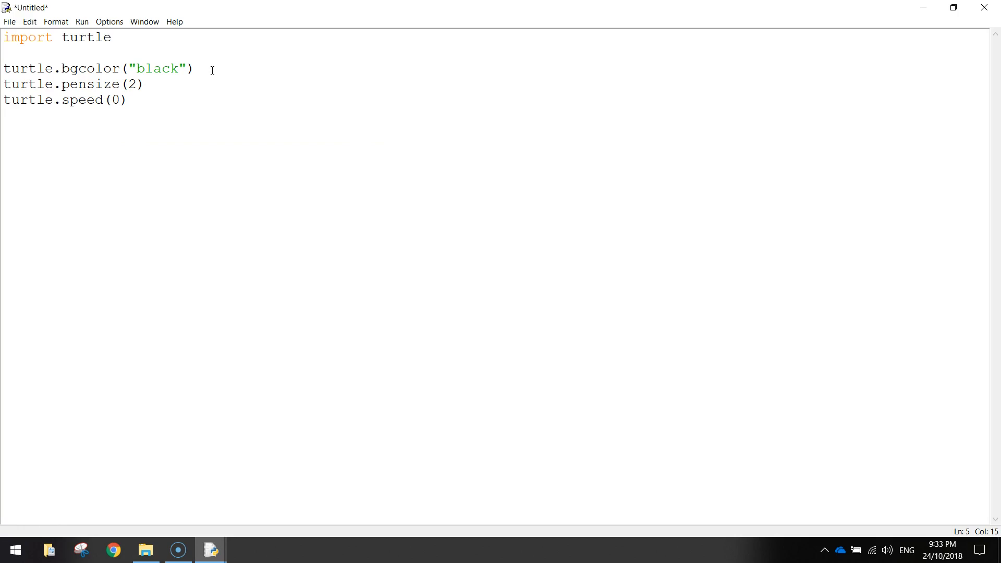
left_click(127, 100)
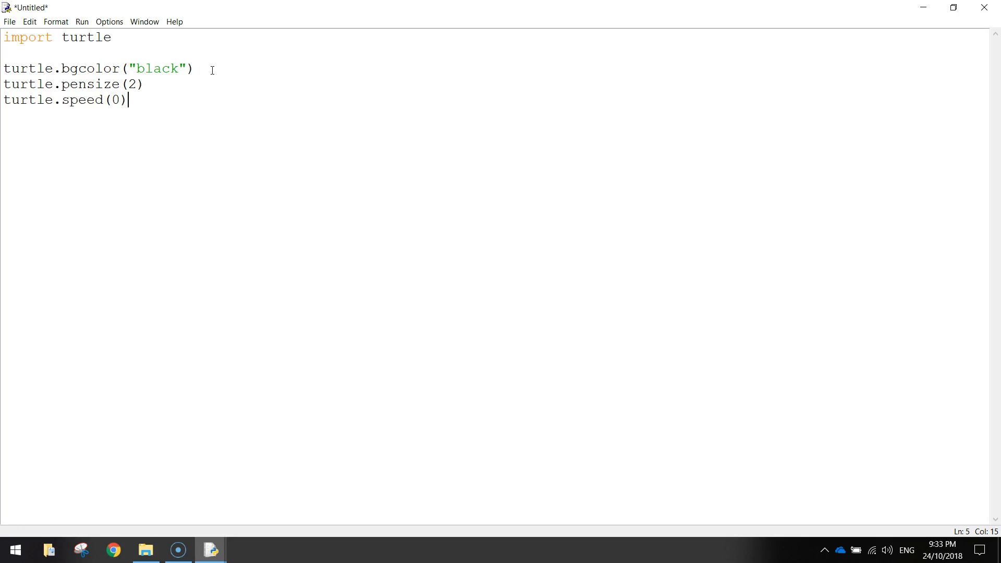
double_click(112, 101)
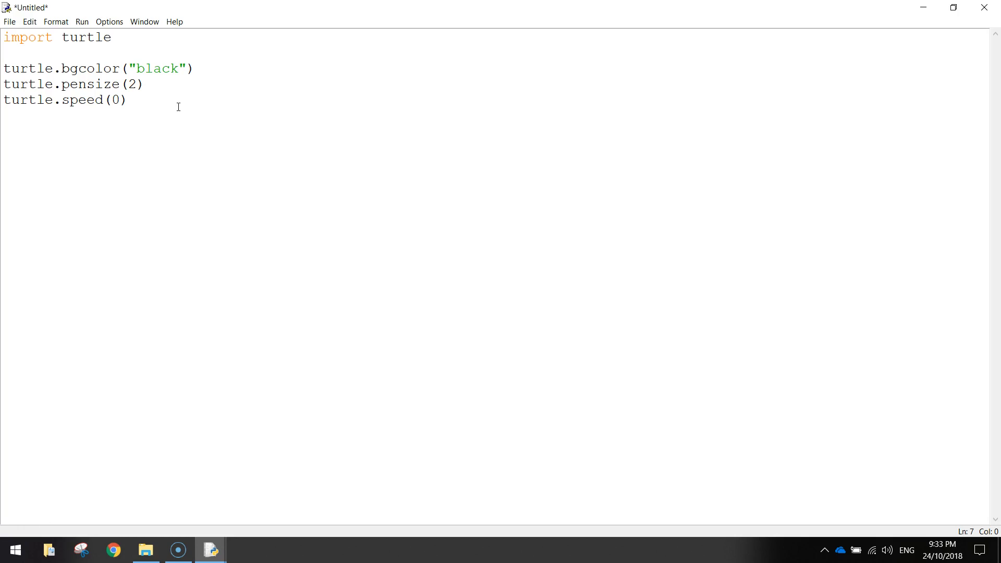
- Add the loop header 'for i in range(6):' after the setup lines
type("for")
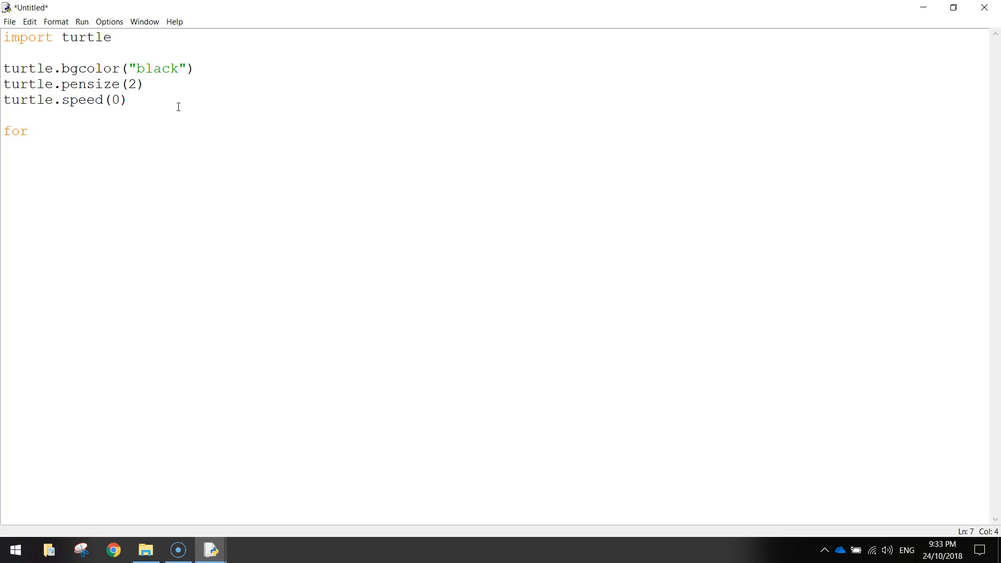
type("i in rnag")
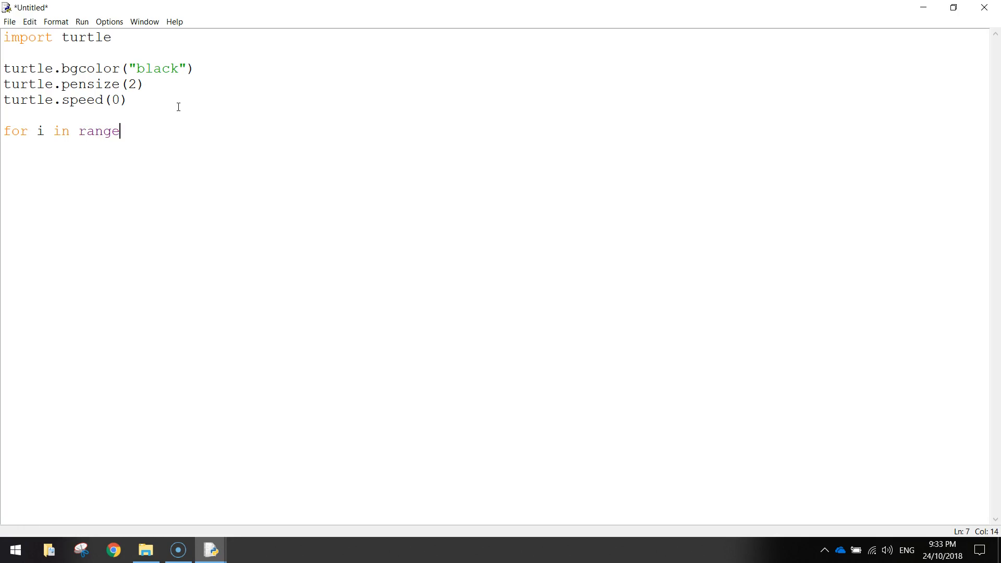
type("(6)")
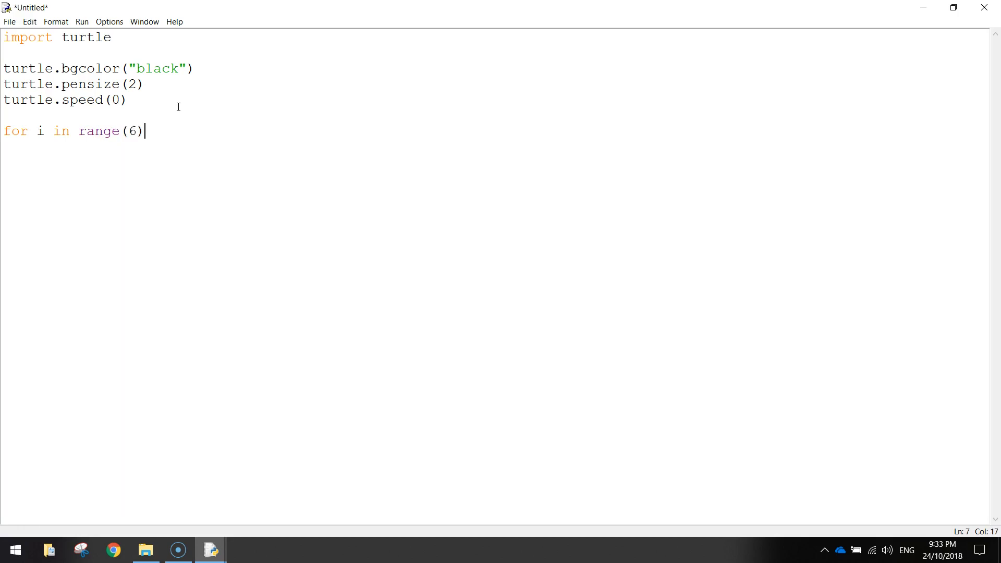
type(":")
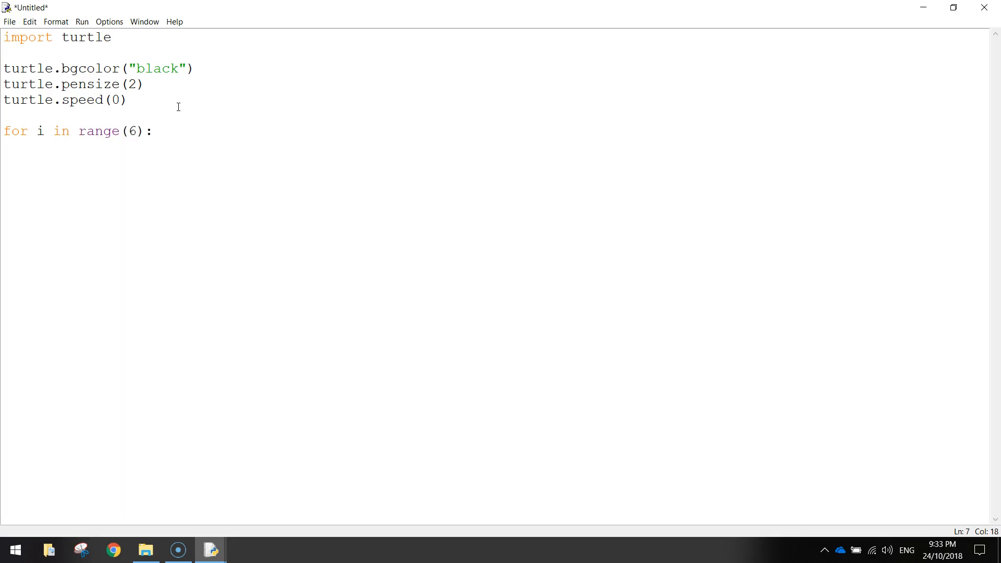
left_click(40, 132)
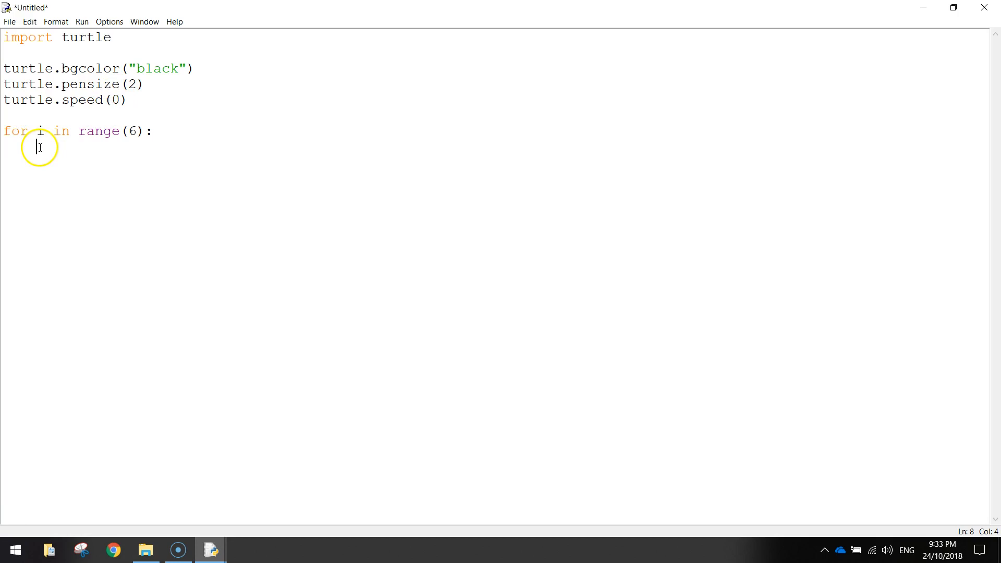
mouse_move(135, 163)
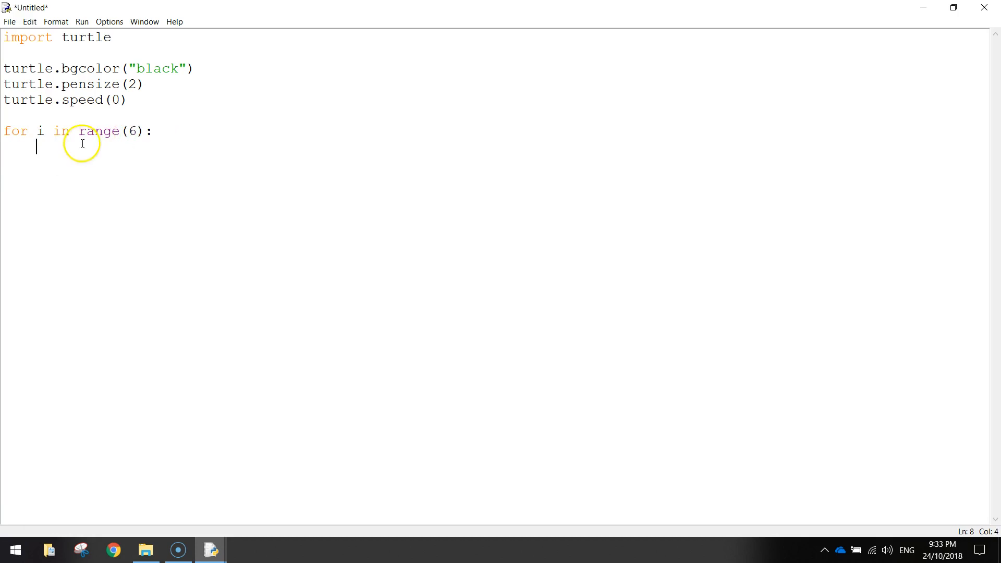
mouse_move(136, 190)
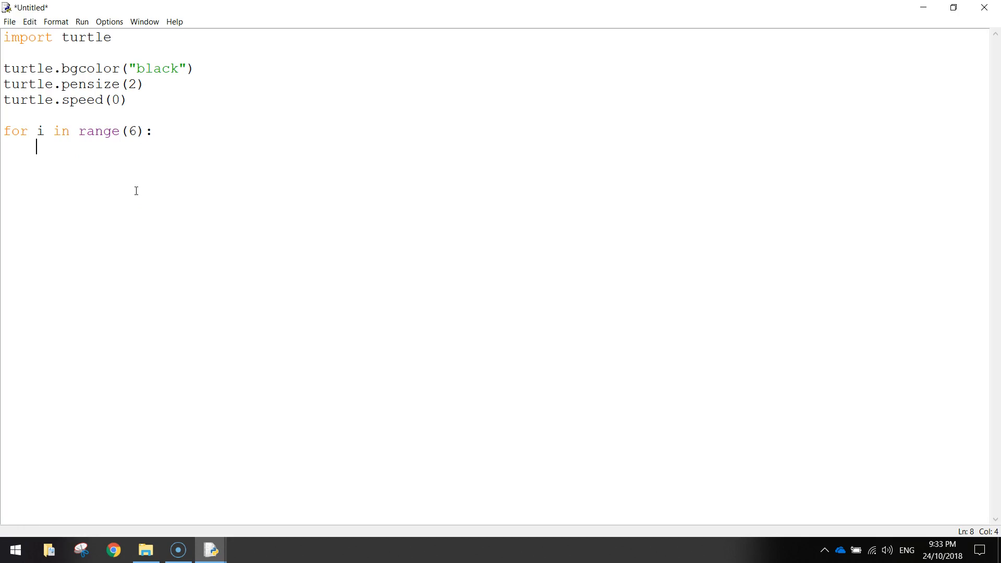
- Begin the nested loop 'for colours in [' listing "red", "magenta", "blue"
type("f")
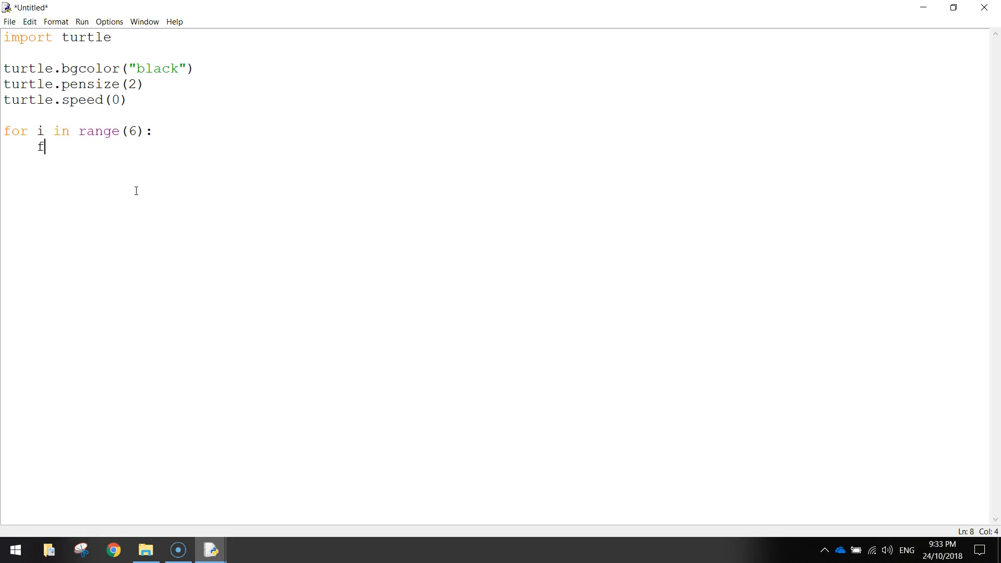
type("or")
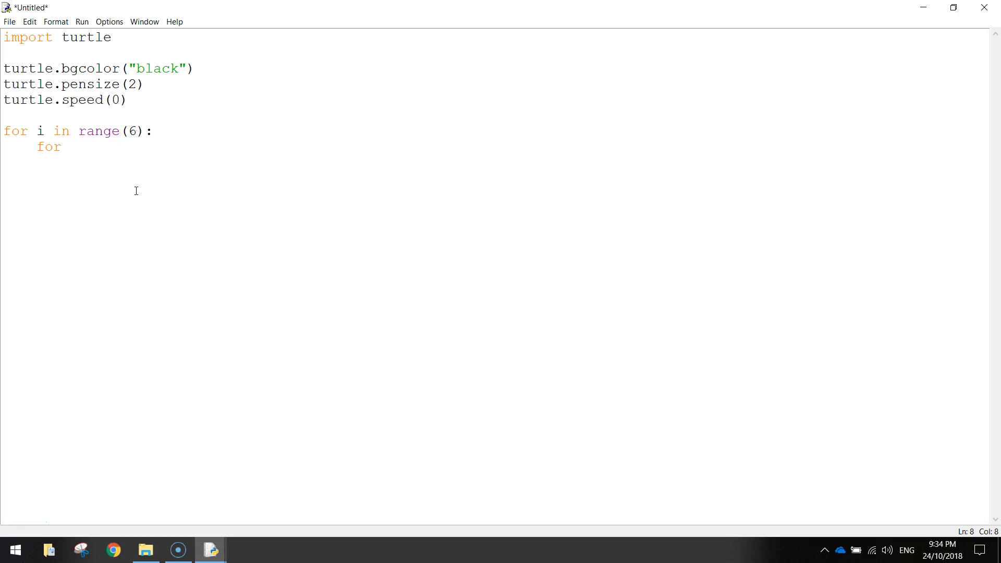
type("coloui")
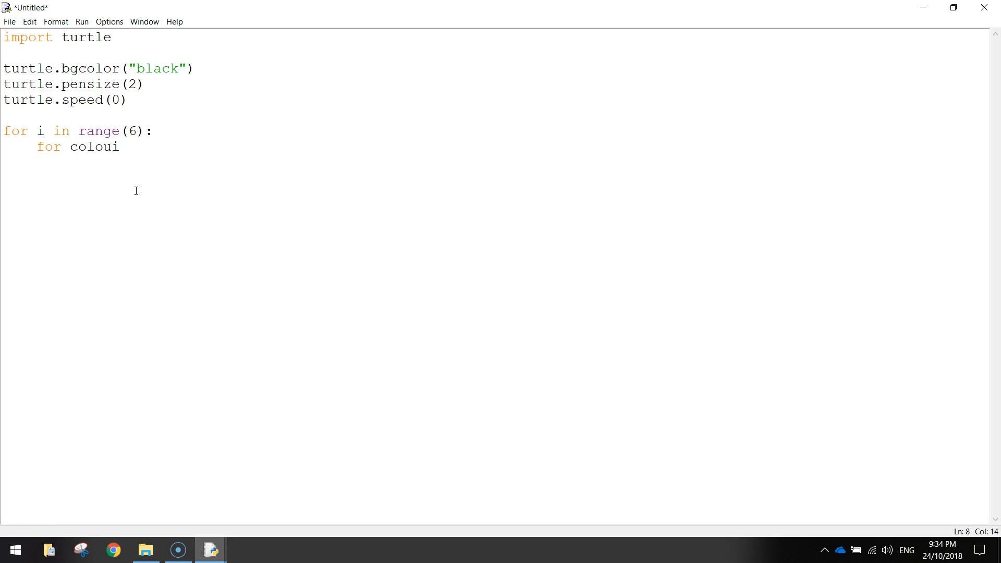
type("rs in")
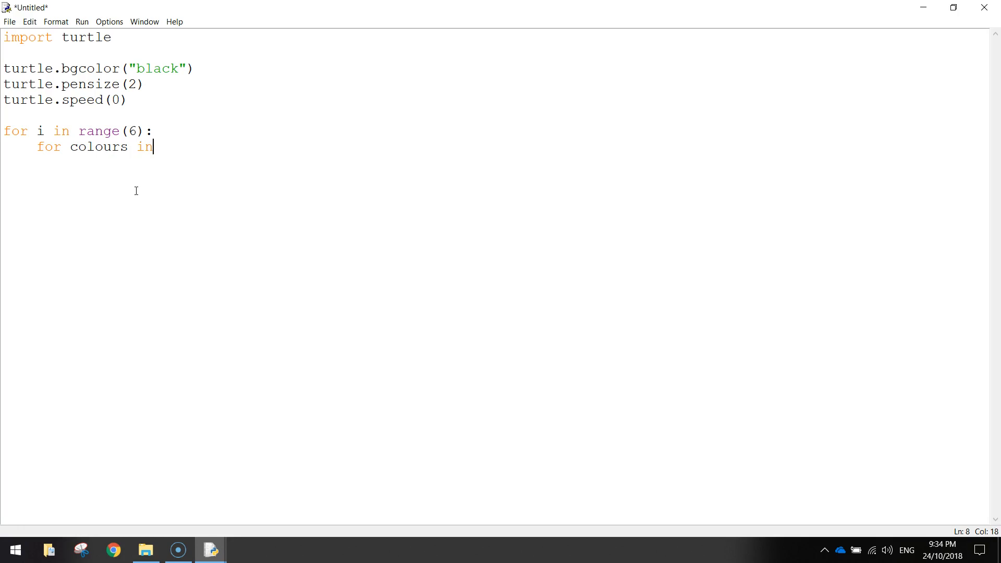
type("[")
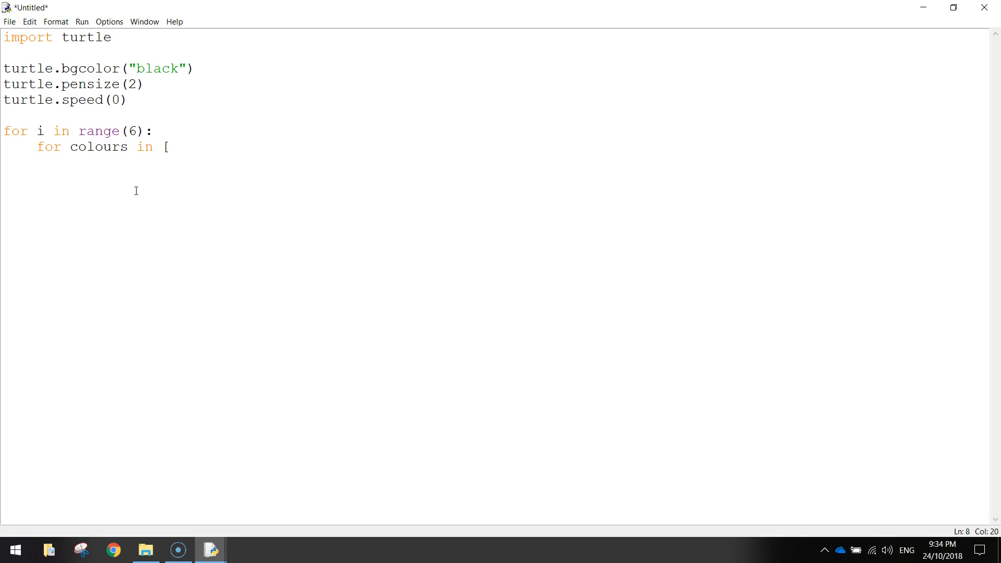
type("\"red\",")
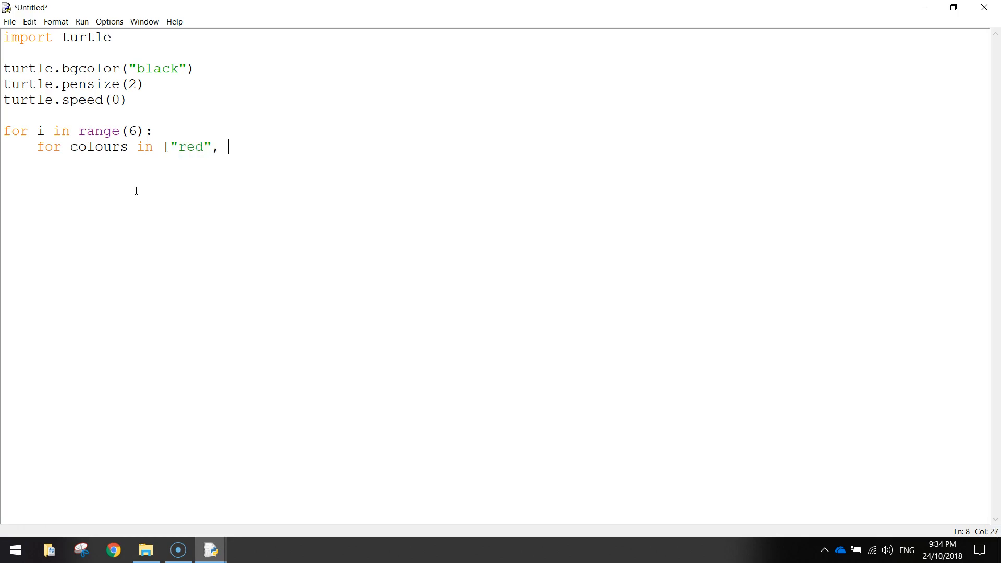
type("\"ma")
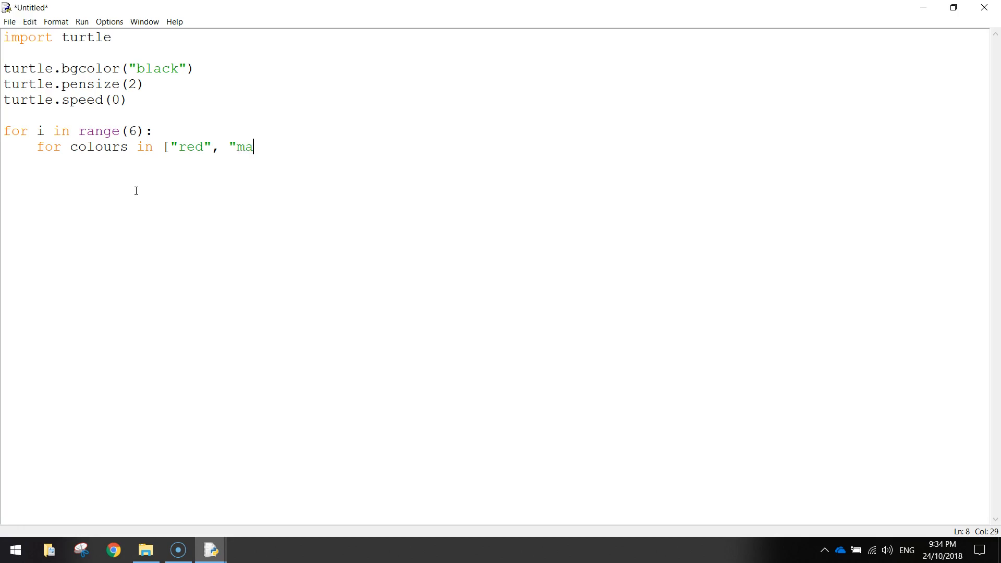
type("genta\",")
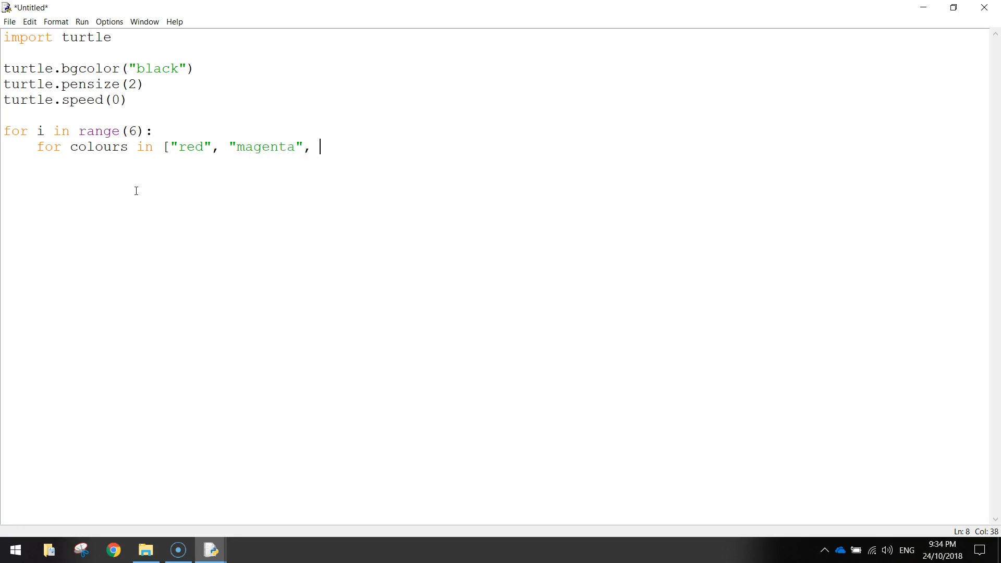
type("\"blue")
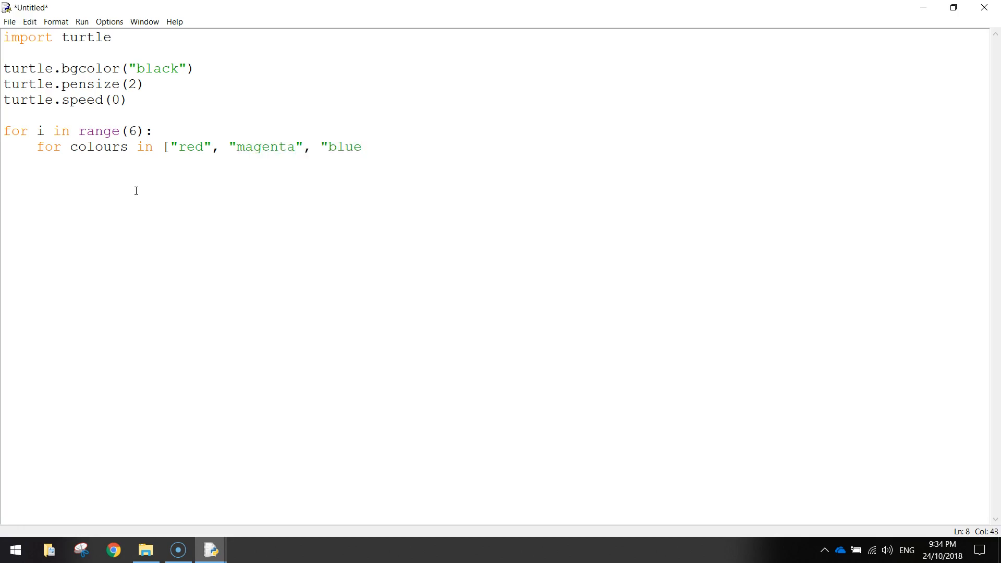
- Complete the colour list with "cyan", "green", "yellow", "white" and close the loop header
type("\", \"yu")
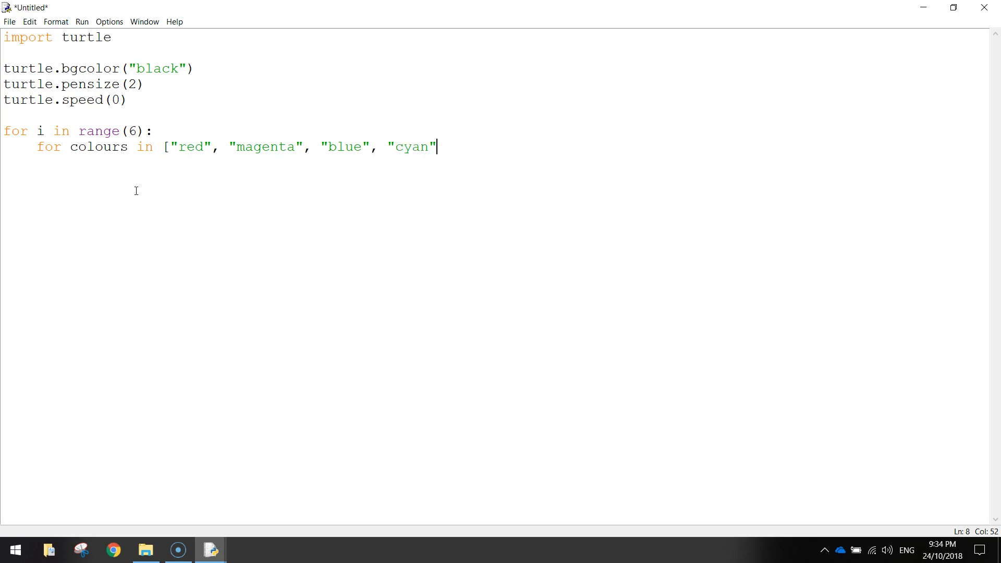
type(",")
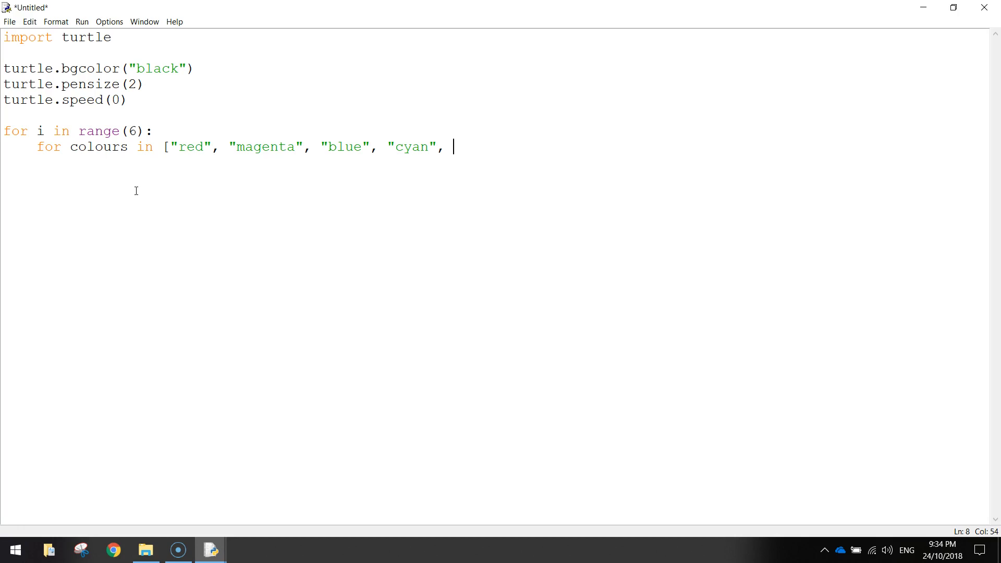
type("\"")
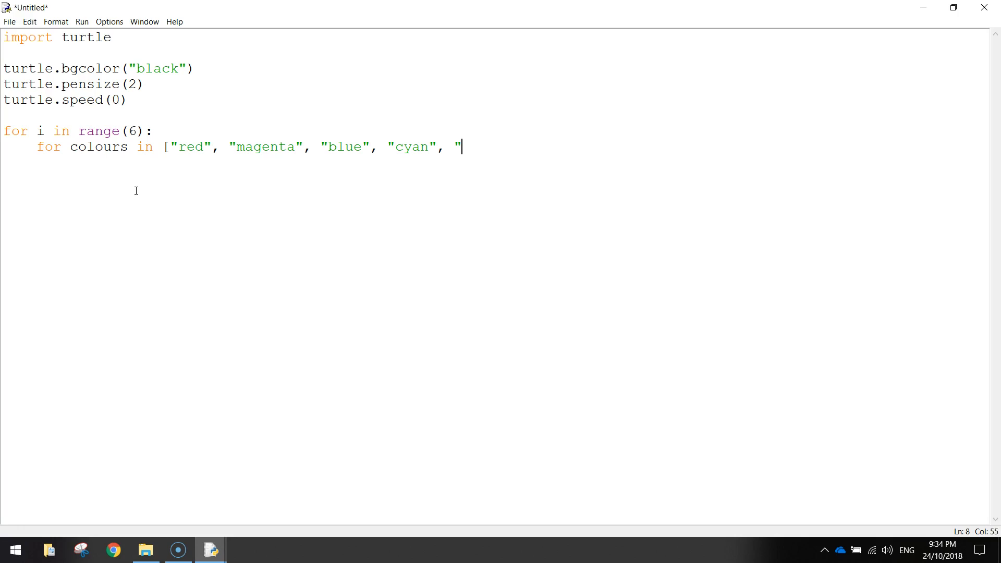
type("green\",")
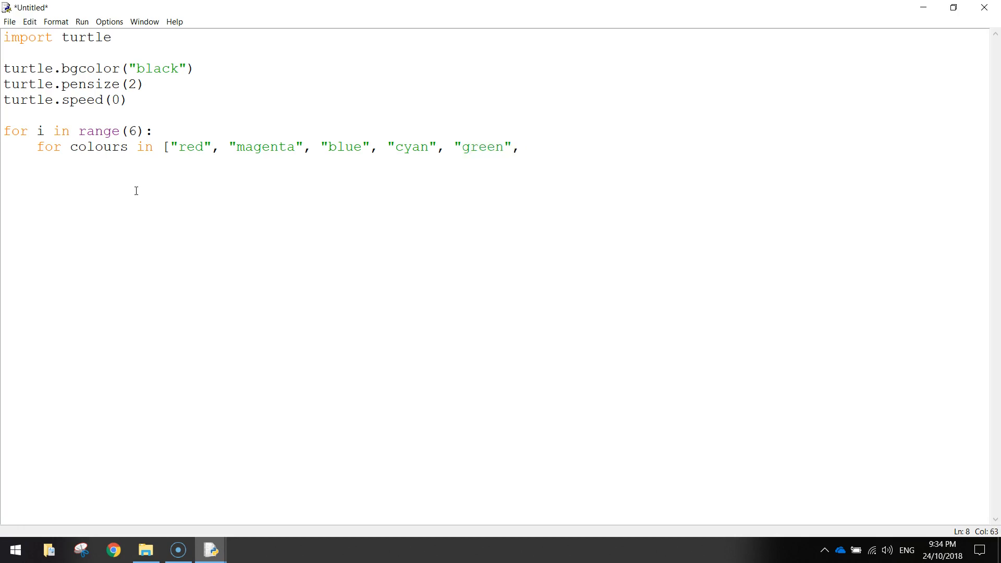
type("\"yellow")
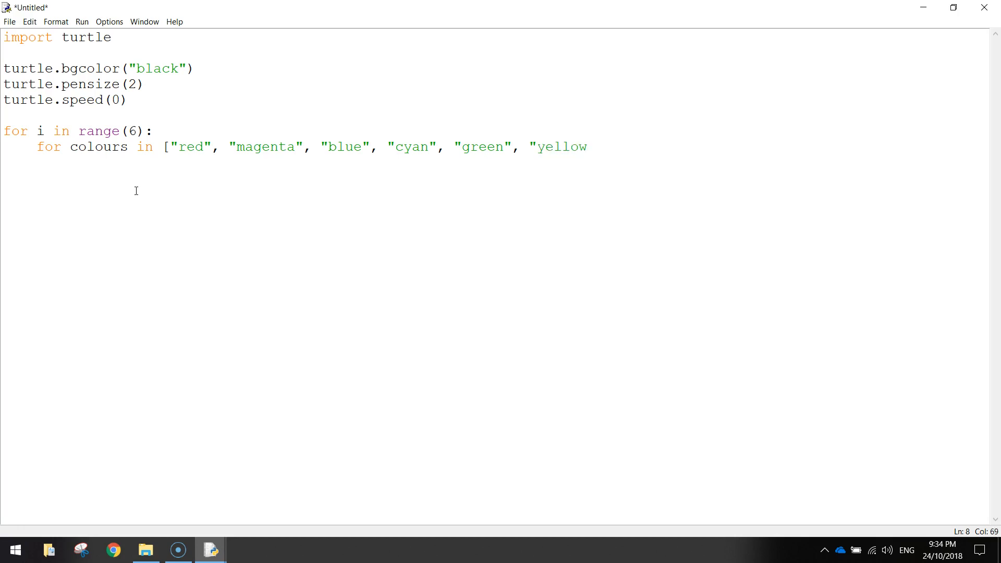
type("\", \"white")
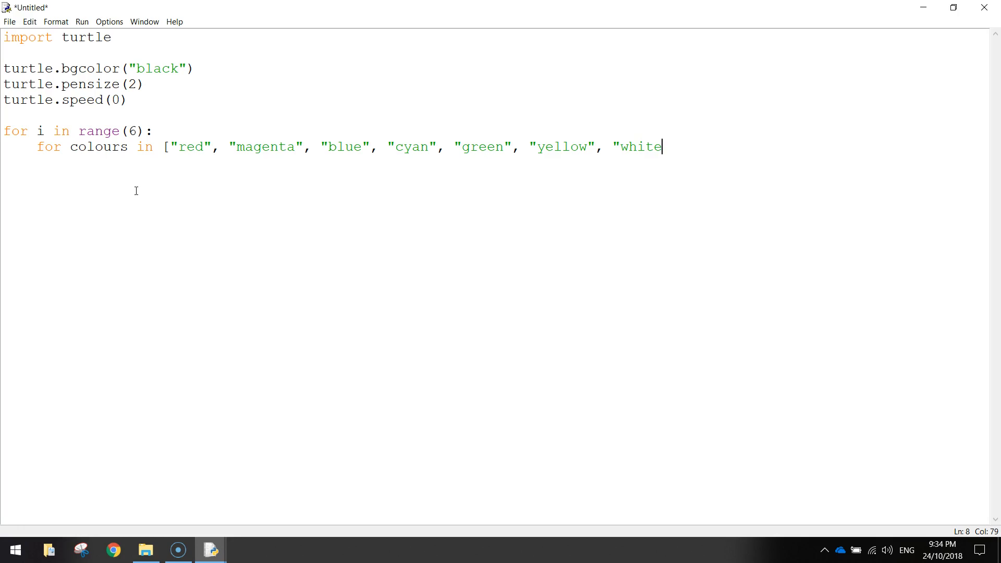
type("\"")
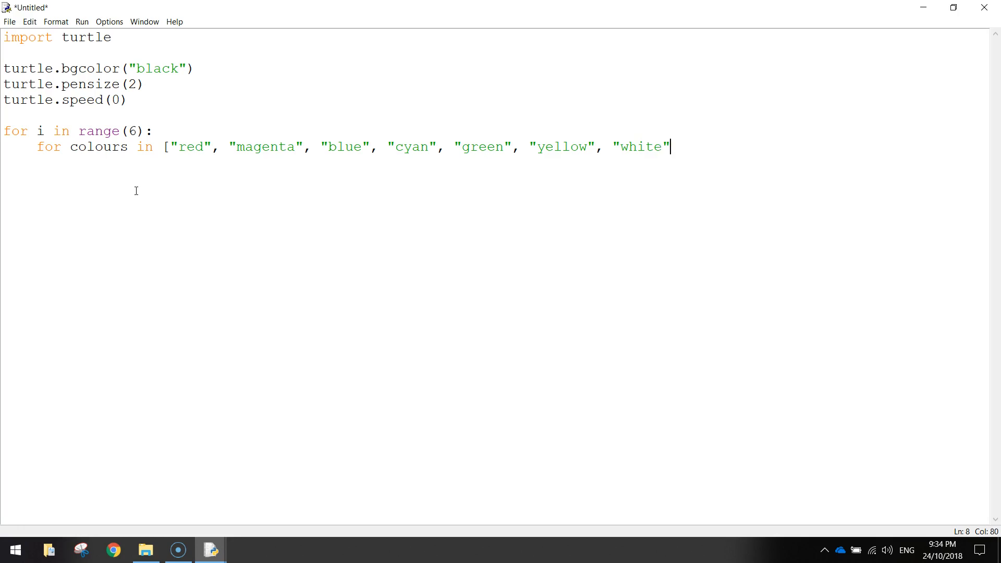
type("]")
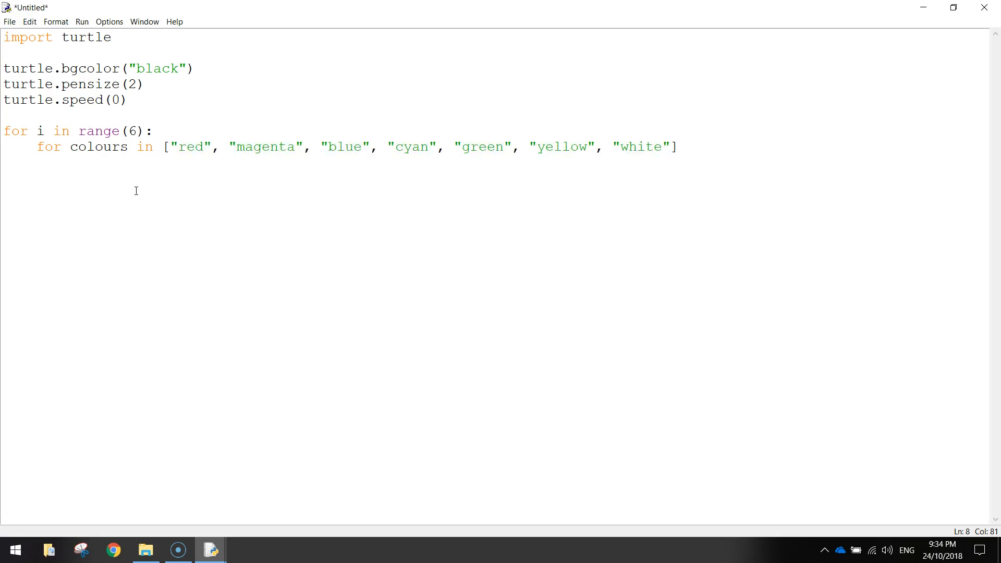
type(":")
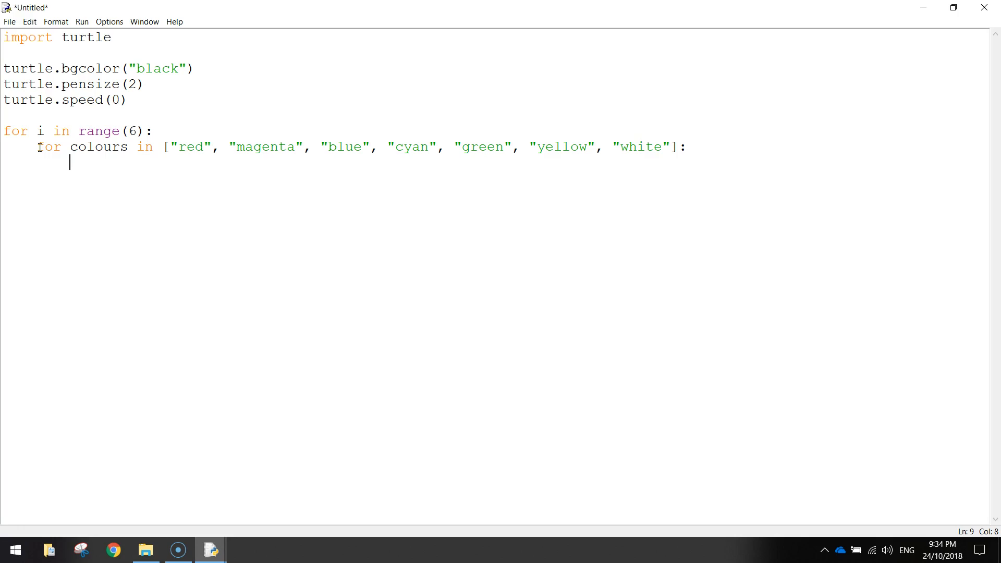
- Add turtle.color(colours) as the inner loop body and highlight the call
type("tu")
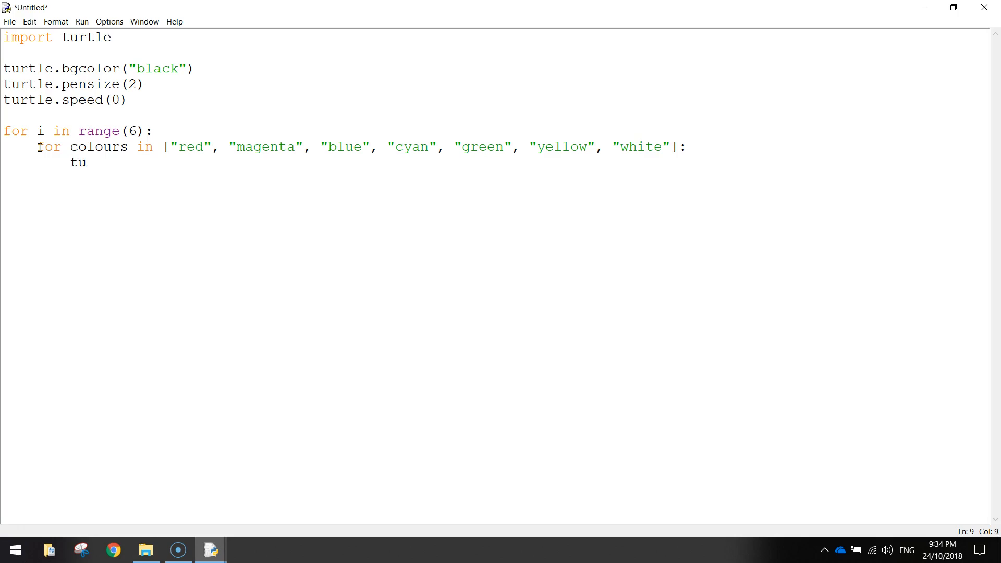
type("rtle.color")
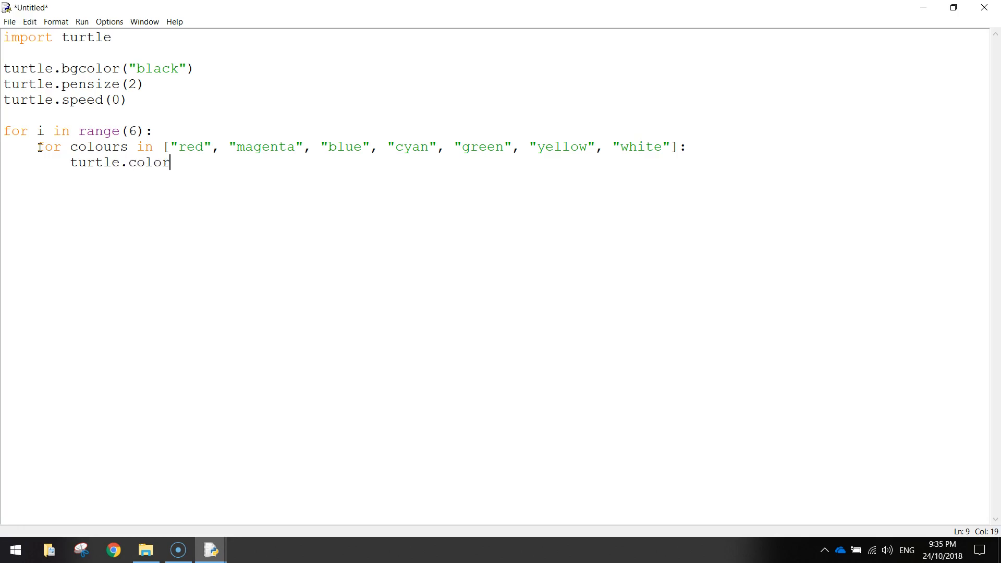
type("(c")
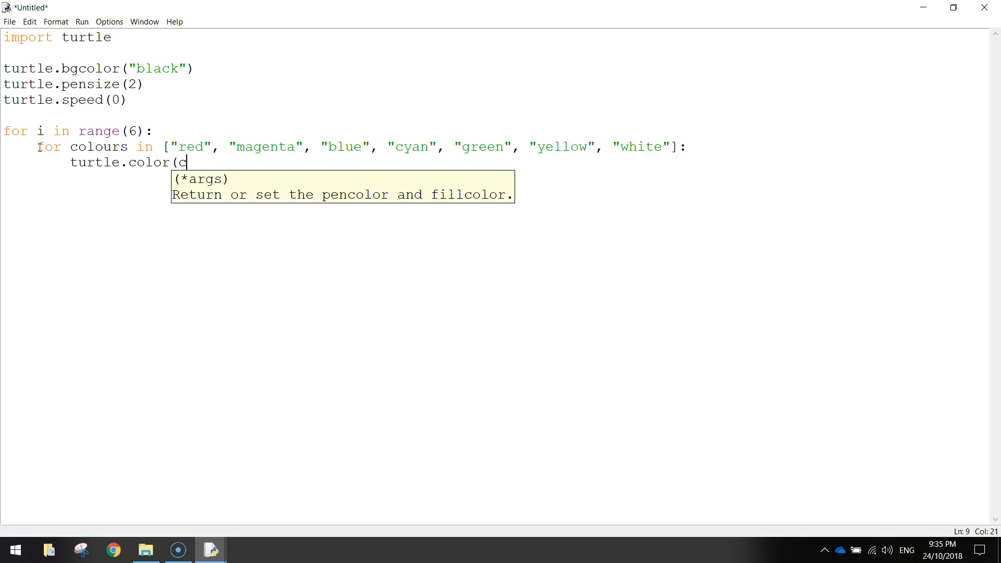
type("olour)")
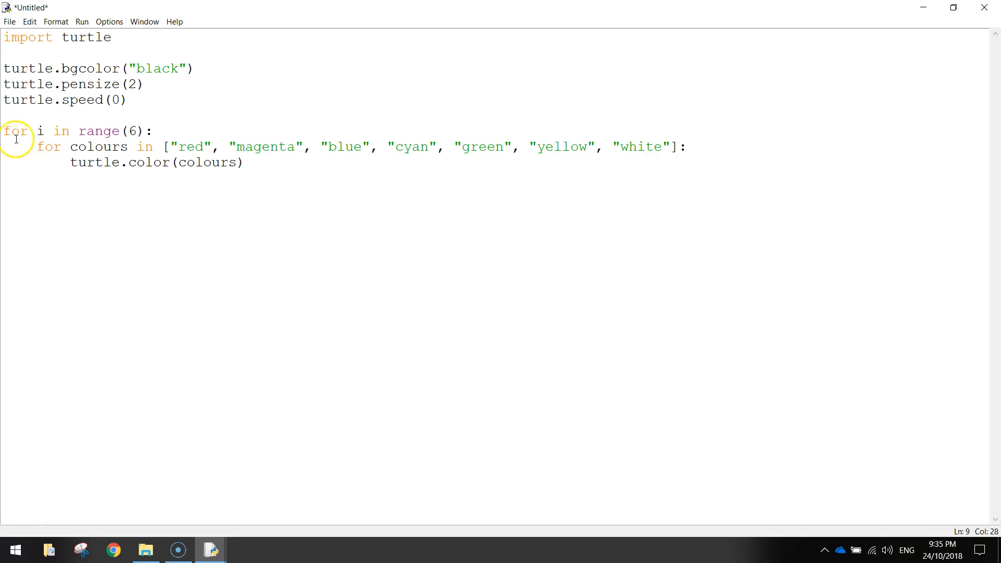
mouse_move(76, 163)
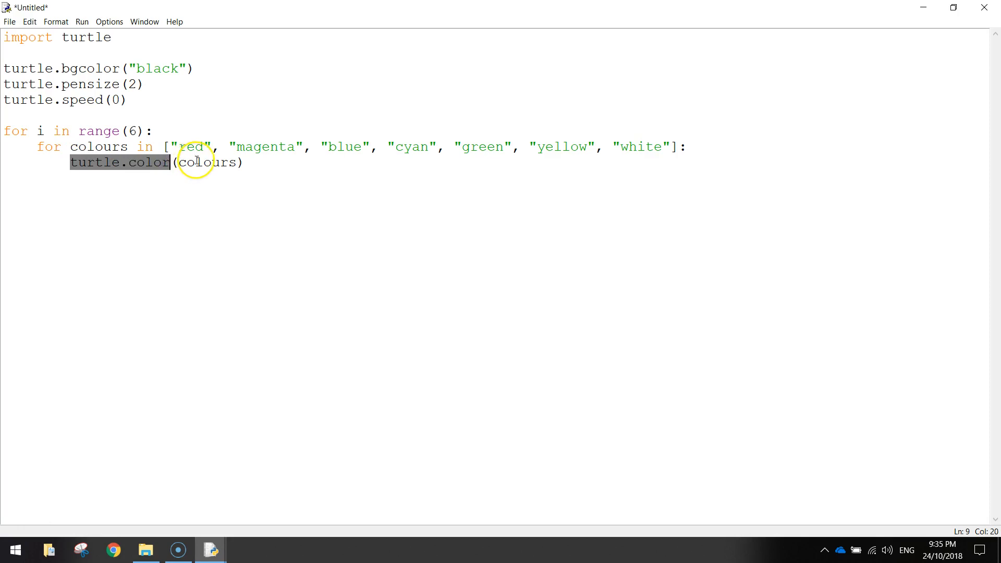
double_click(205, 163)
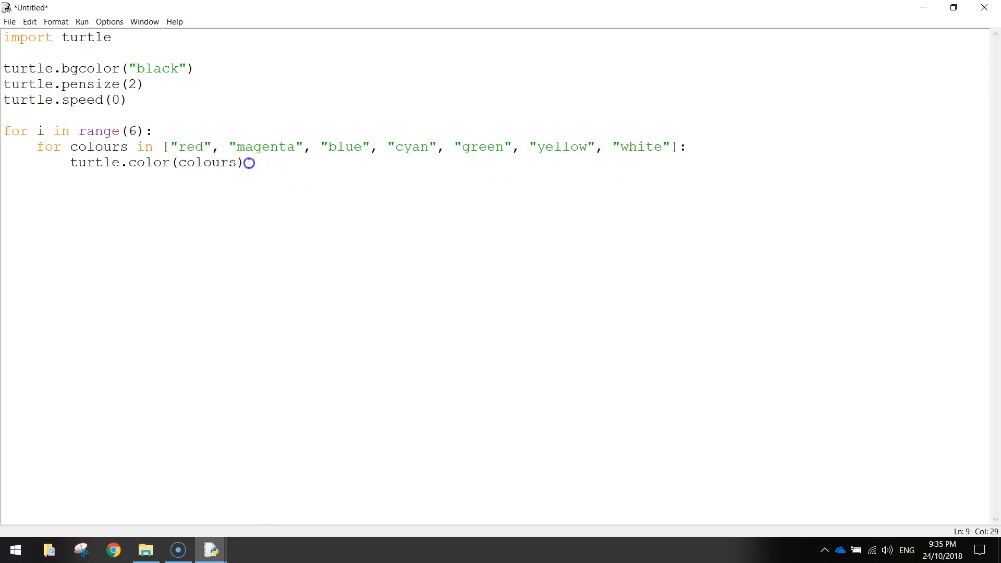
- Add turtle.circle(100) and turtle.left(10) to the inner loop
key("enter")
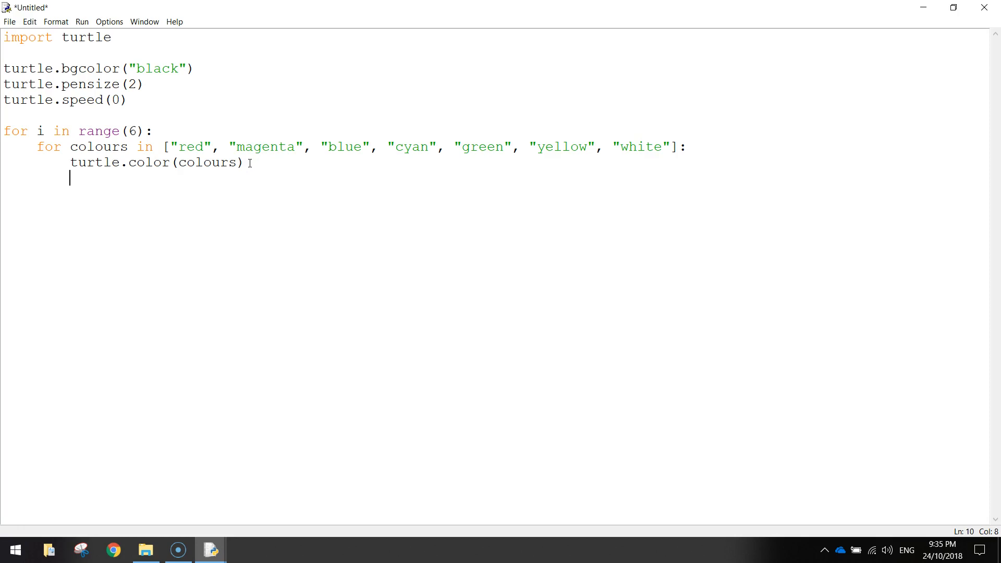
type("turtle.")
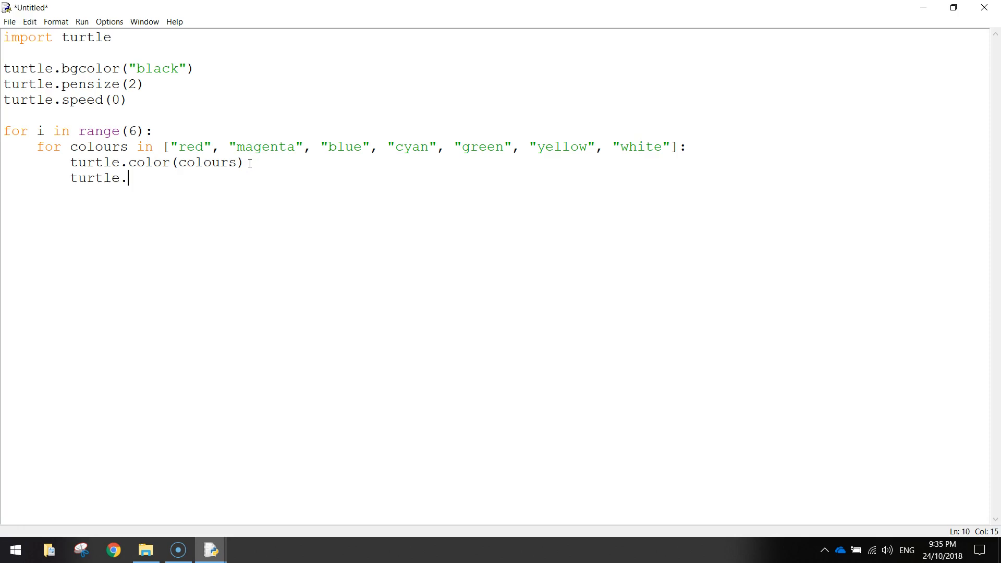
type("circle(100")
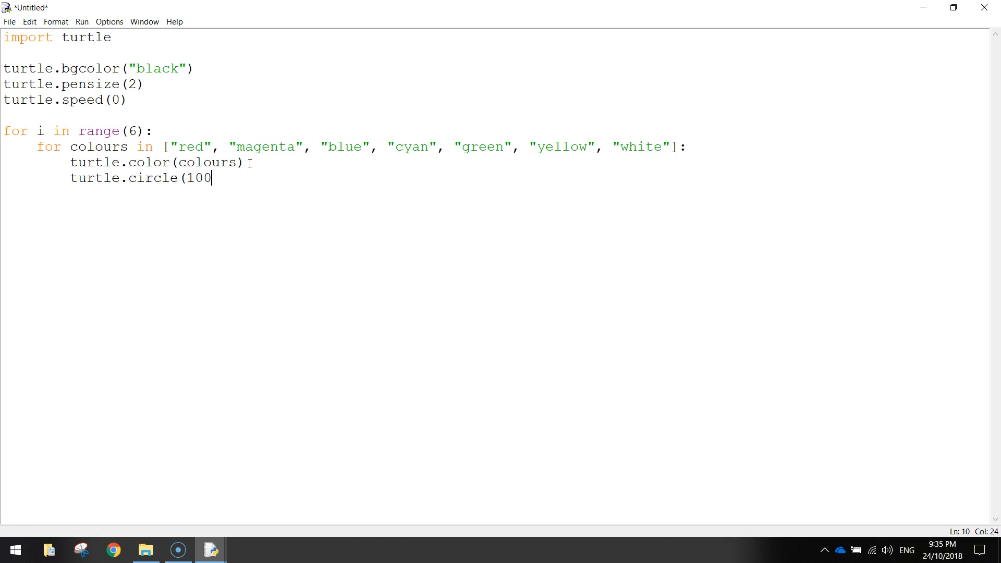
type(")")
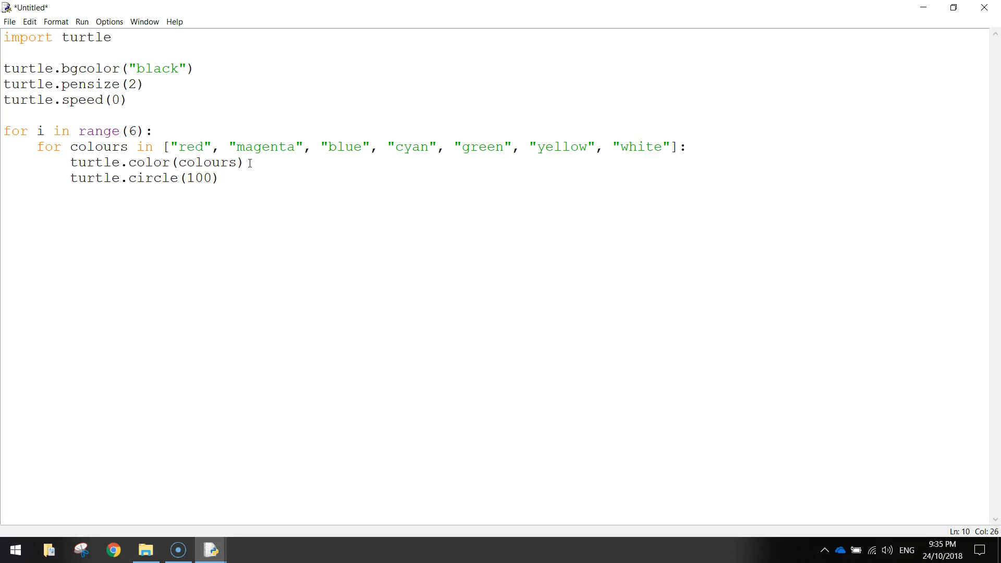
type("turtle.")
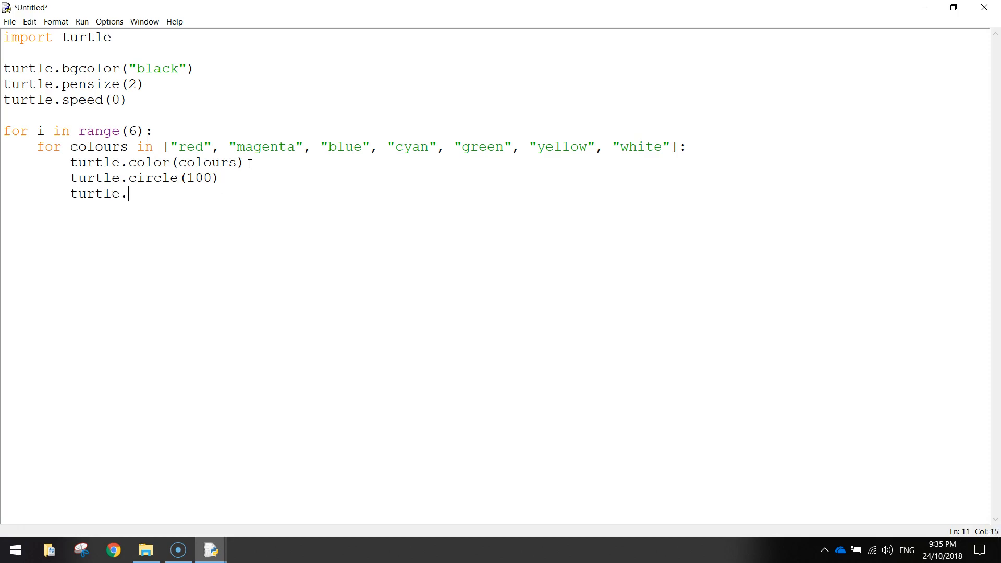
type("left(")
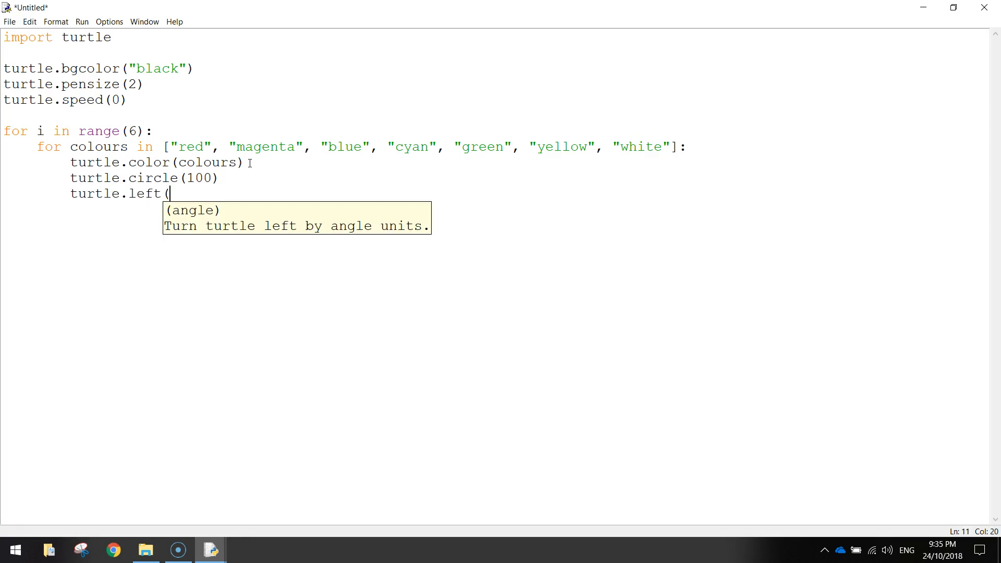
type("10)")
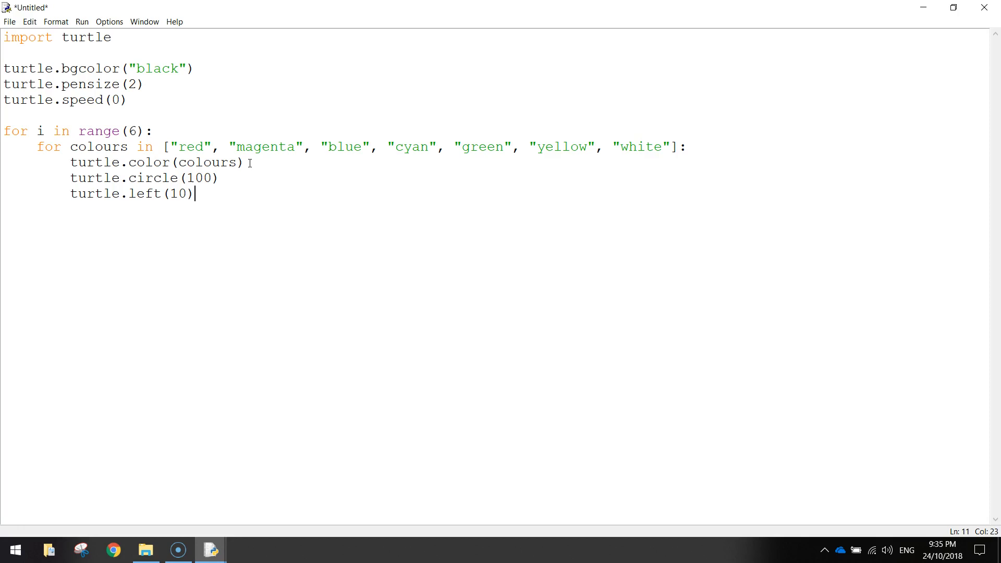
left_click_drag(36, 146, 195, 194)
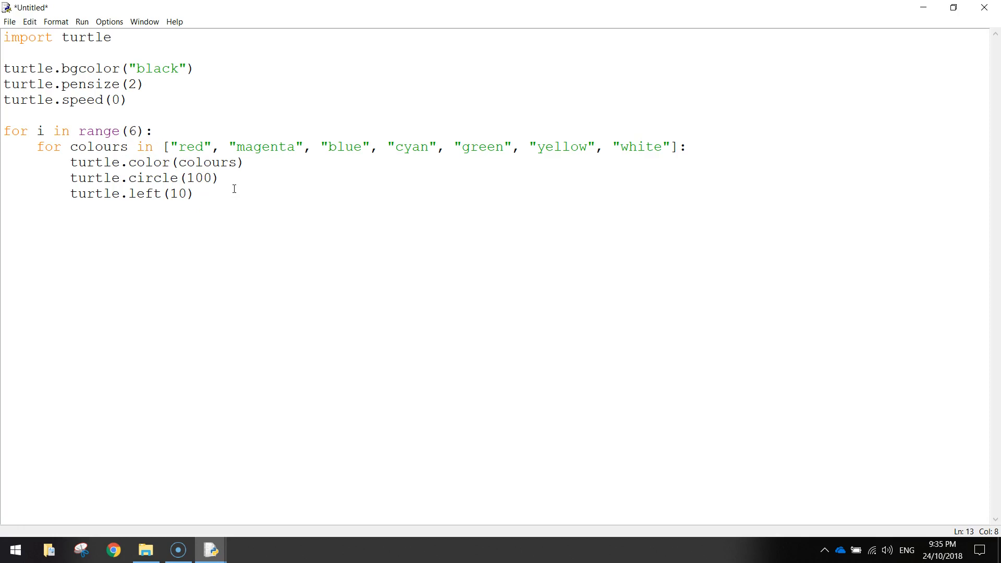
- End with turtle.hideturtle() and save the script as spirograph.py
type("turtle")
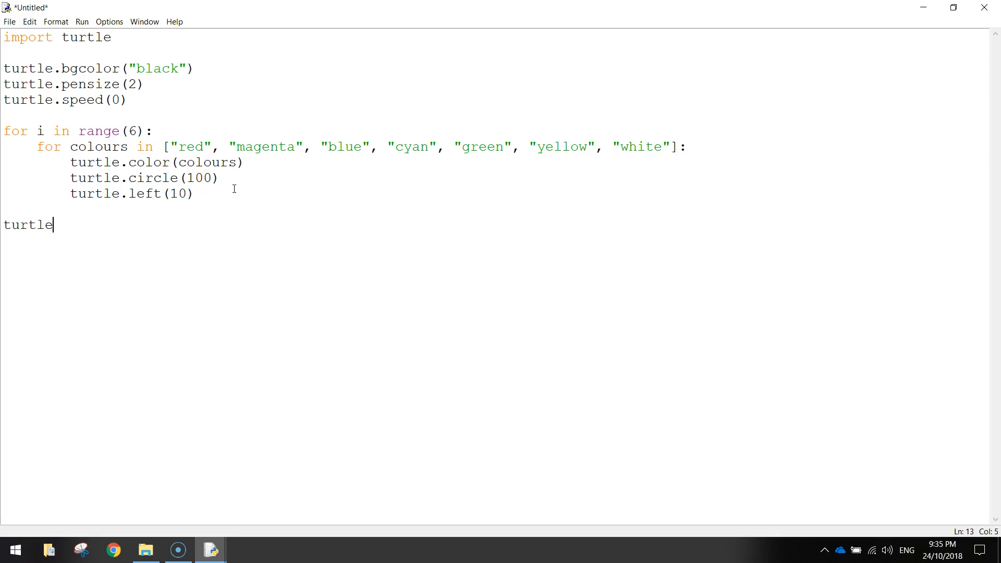
type(".hideturt")
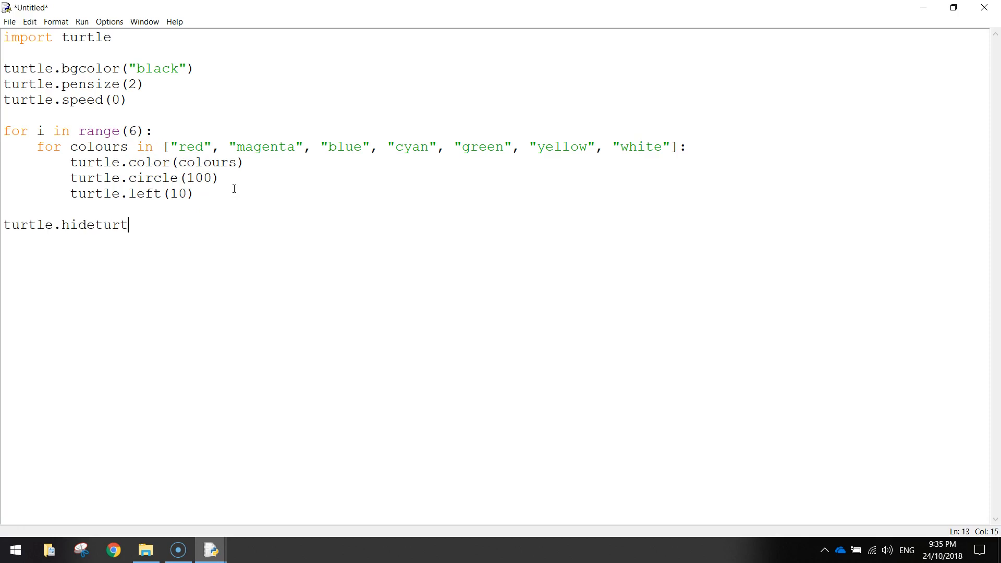
type("le()")
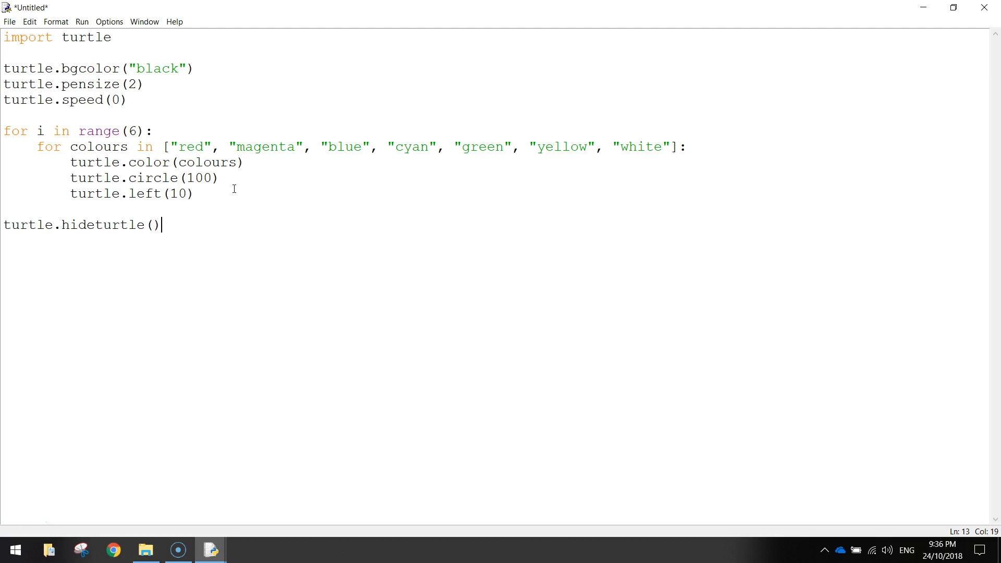
key("ctrl+s")
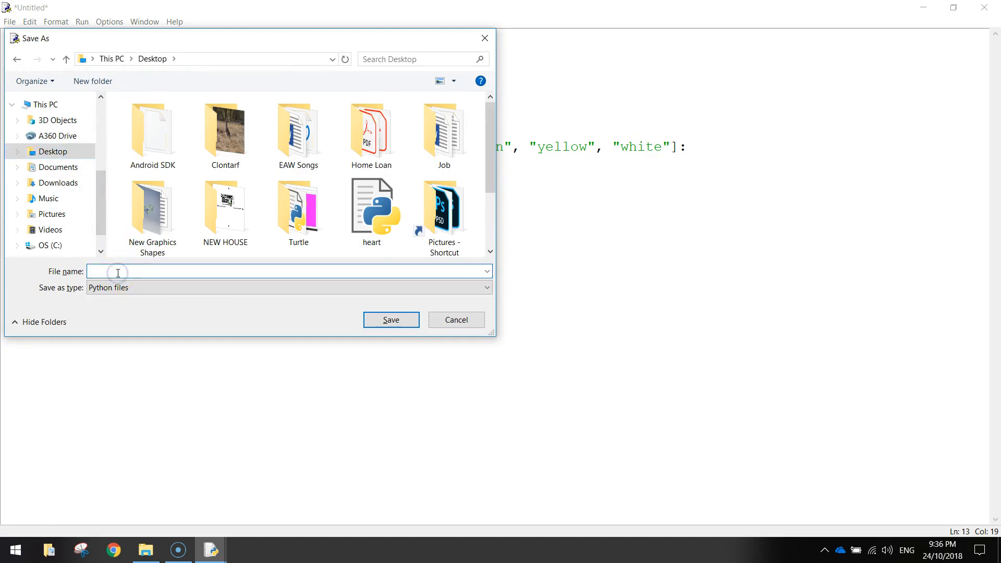
type("spirograph")
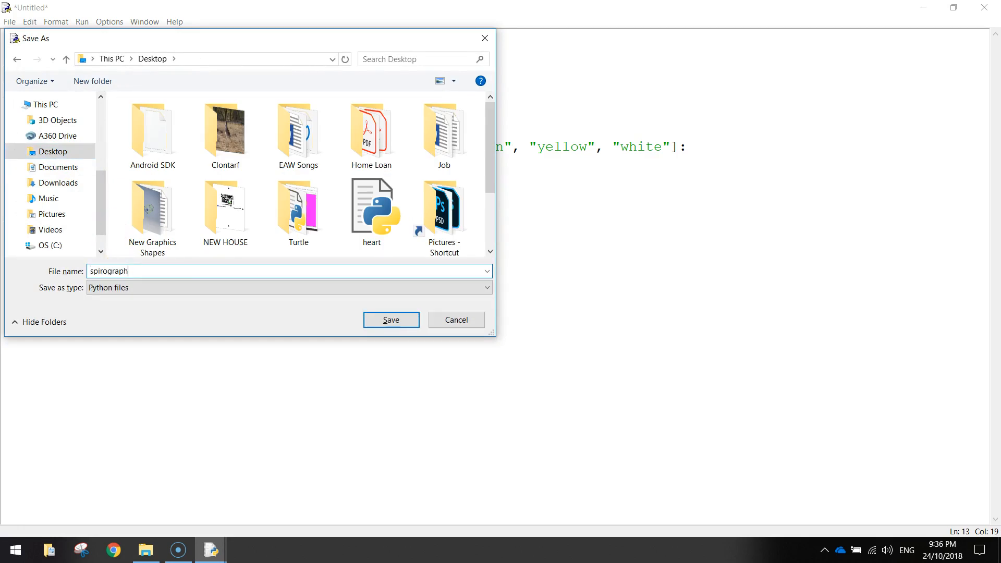
left_click(390, 320)
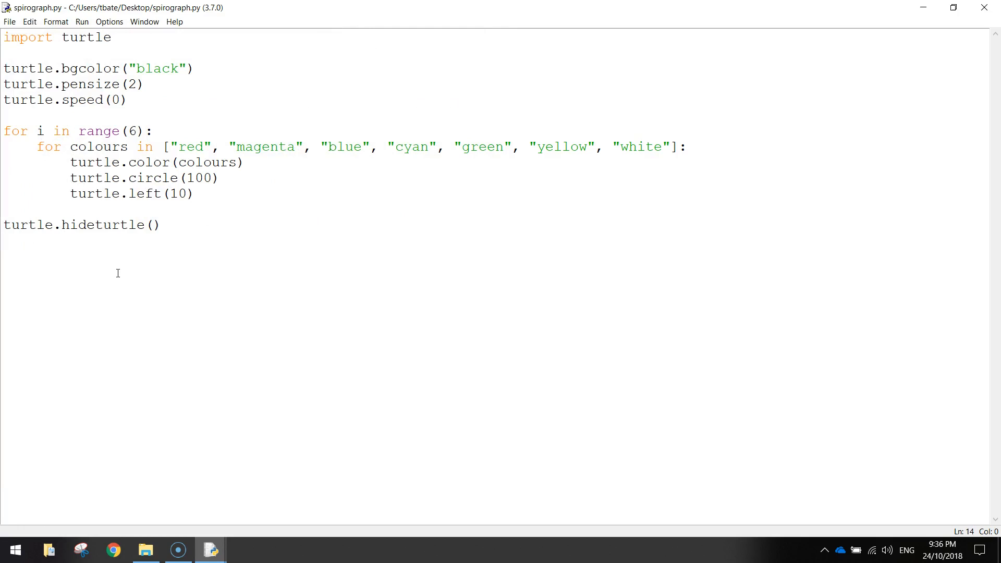
- Run the script to draw the spirograph, then close the turtle window
key("F5")
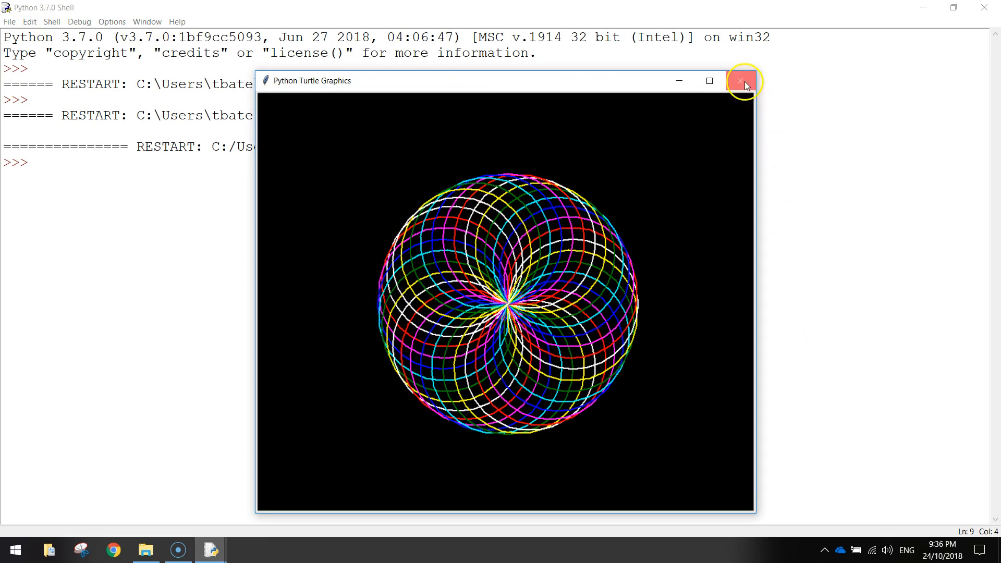
left_click(743, 81)
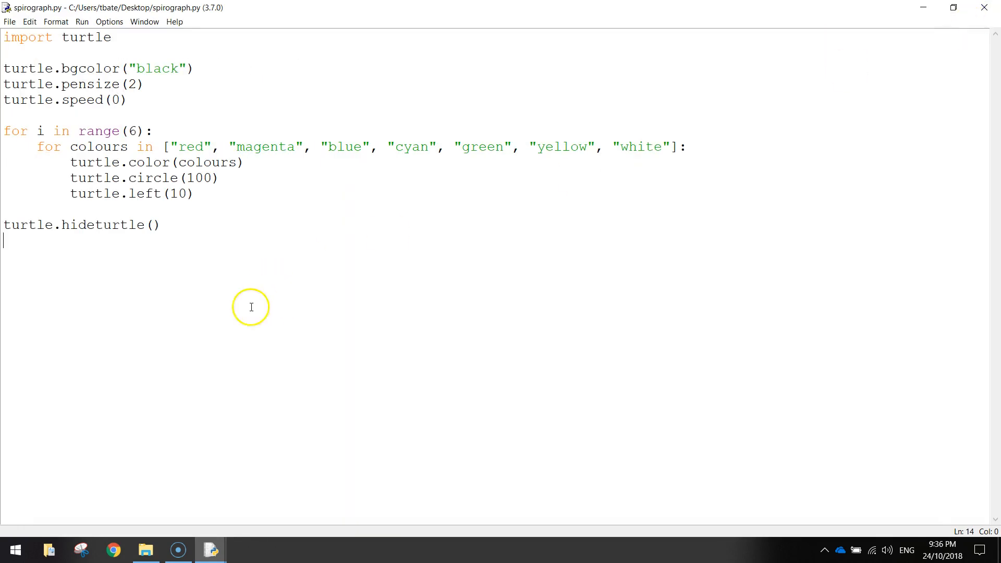
mouse_move(209, 300)
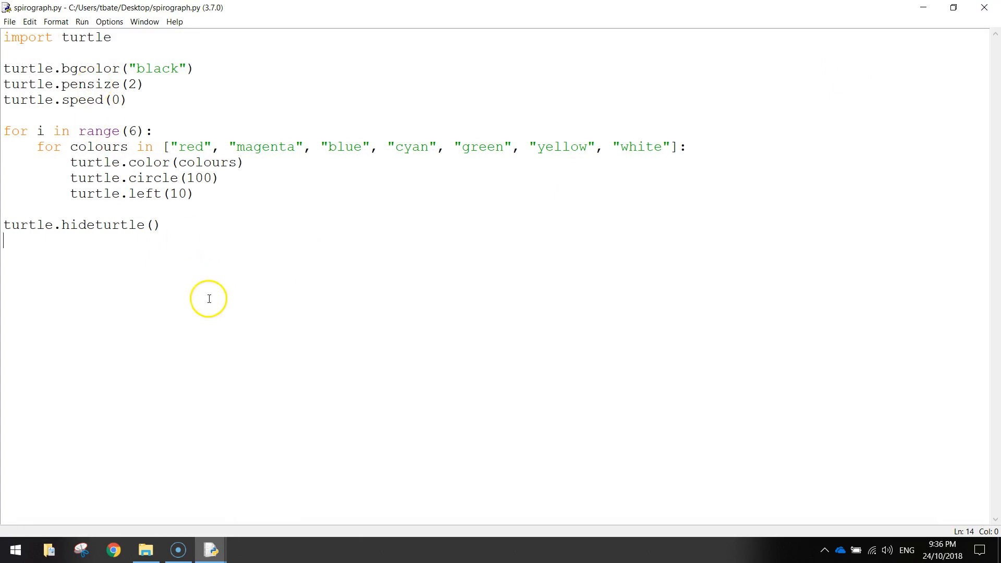